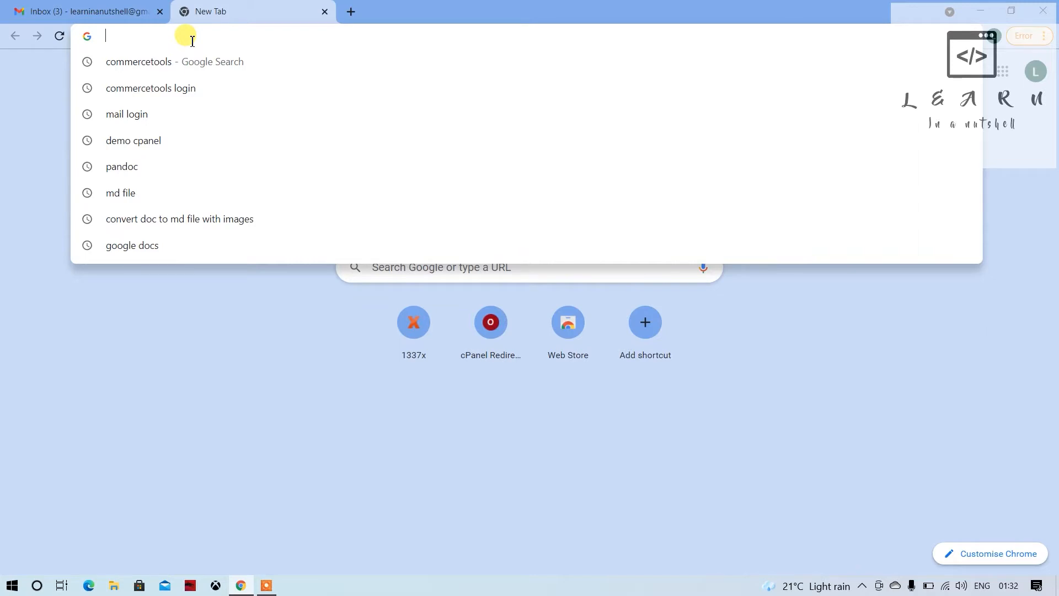
Go to the commercetools website and open its 60 Day Trial page.
{"action": "left_click", "coordinate": [139, 62]}
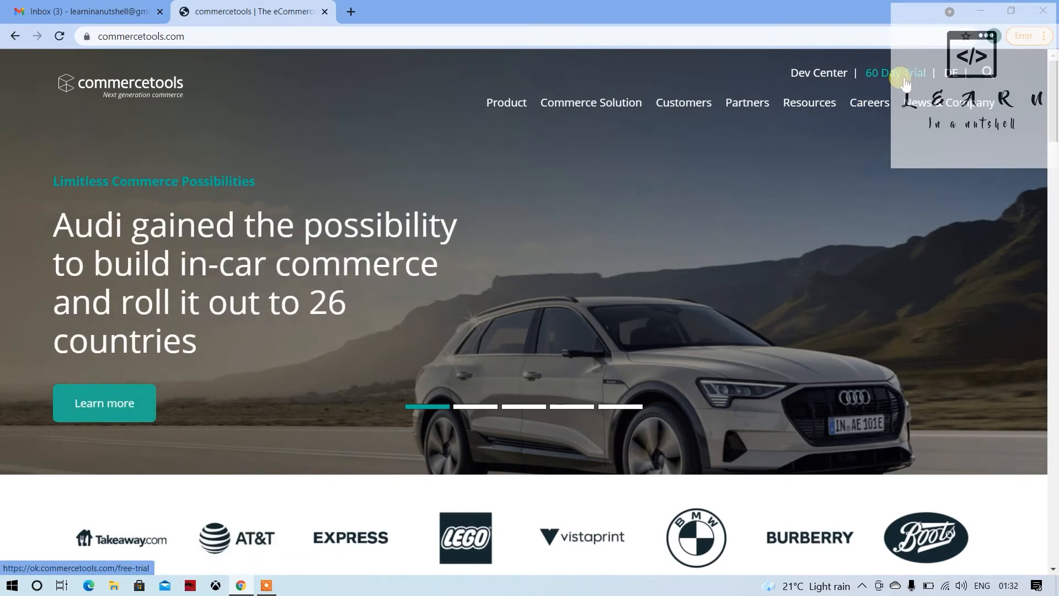
{"action": "left_click", "coordinate": [895, 73]}
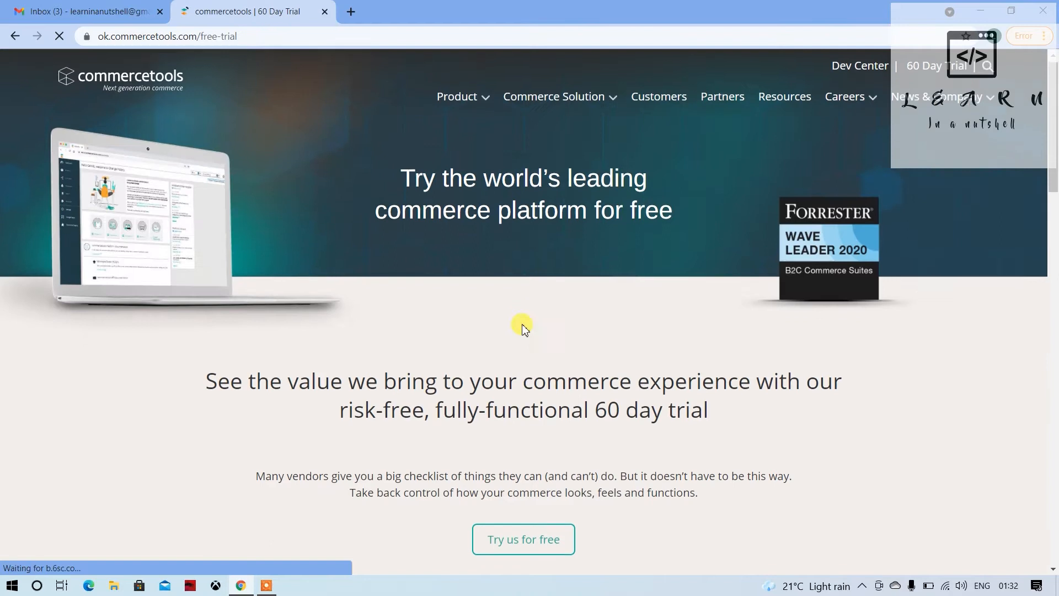
Reach the trial form, check the Gmail inbox, and fill the business email with the saved address.
{"action": "left_click", "coordinate": [523, 540]}
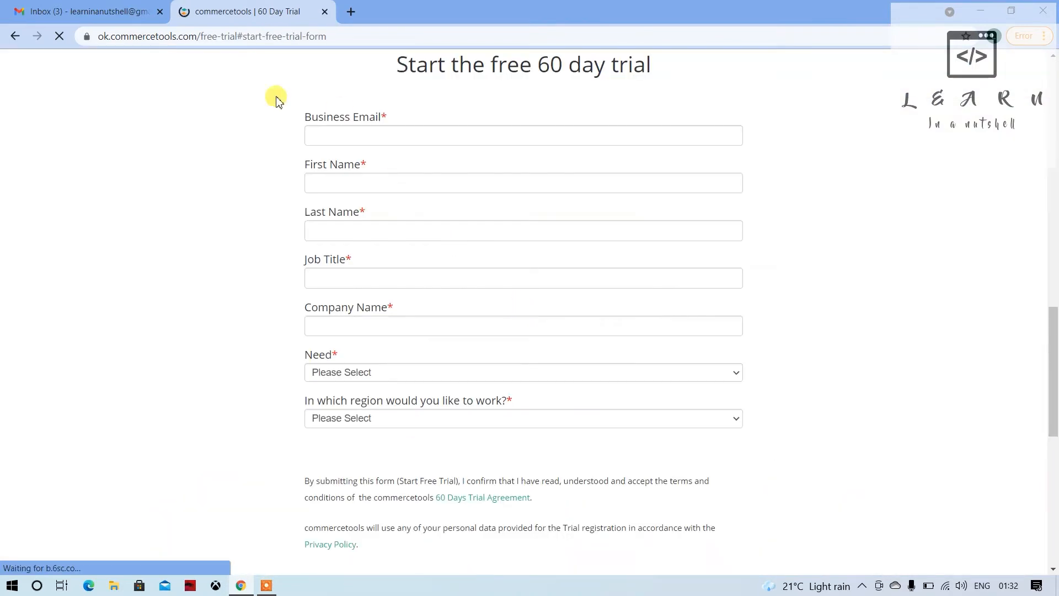
{"action": "left_click", "coordinate": [88, 11]}
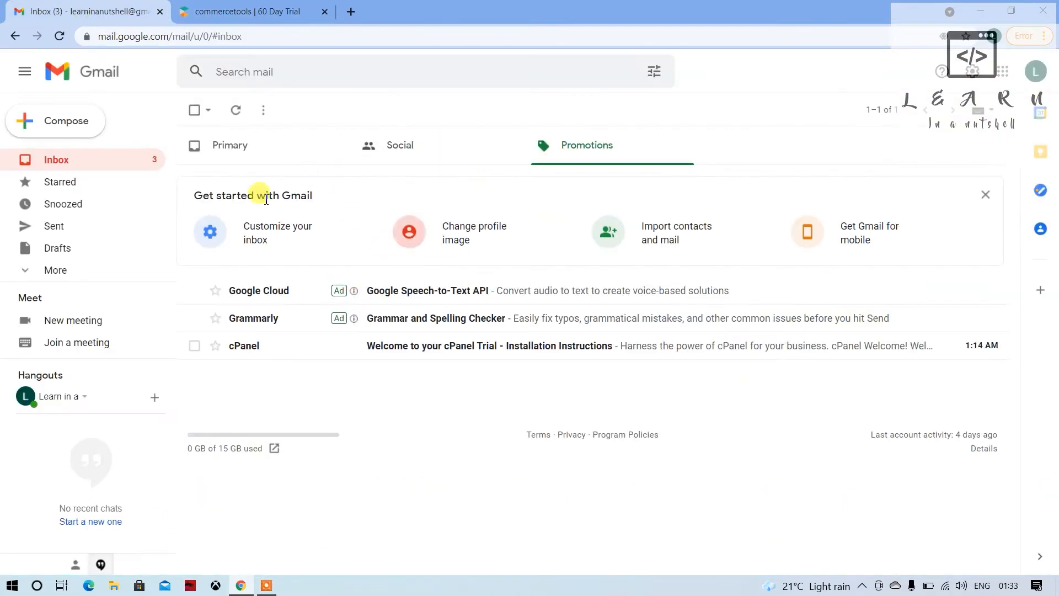
{"action": "left_click", "coordinate": [230, 145]}
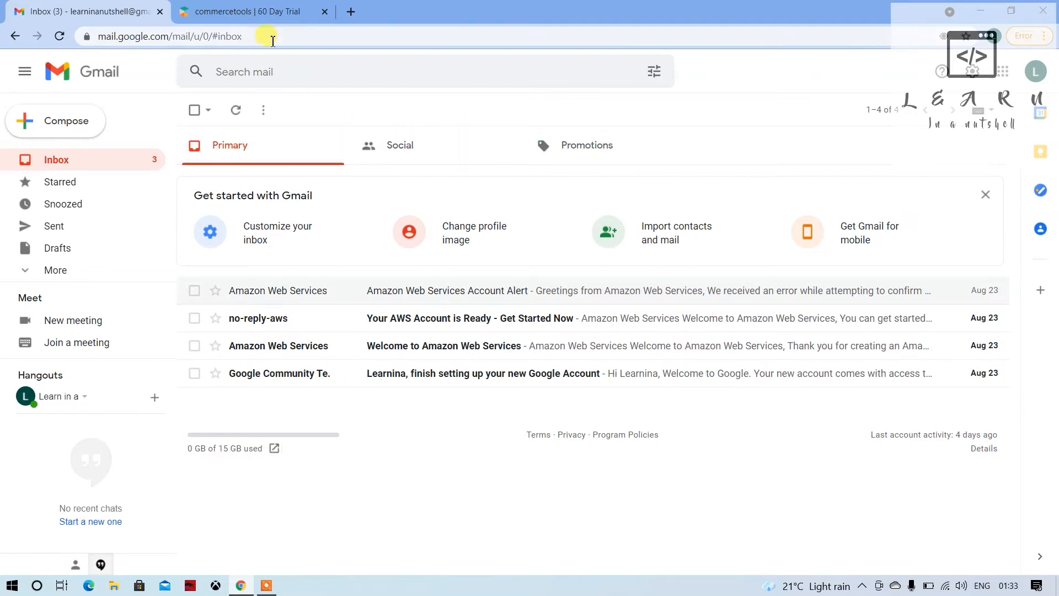
{"action": "left_click", "coordinate": [243, 11]}
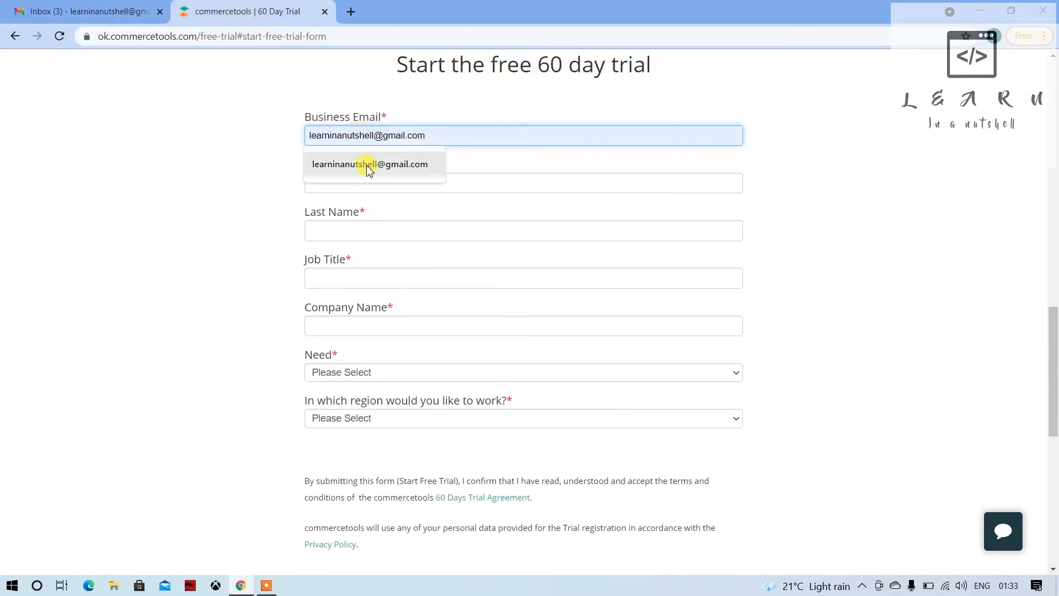
{"action": "left_click", "coordinate": [371, 164]}
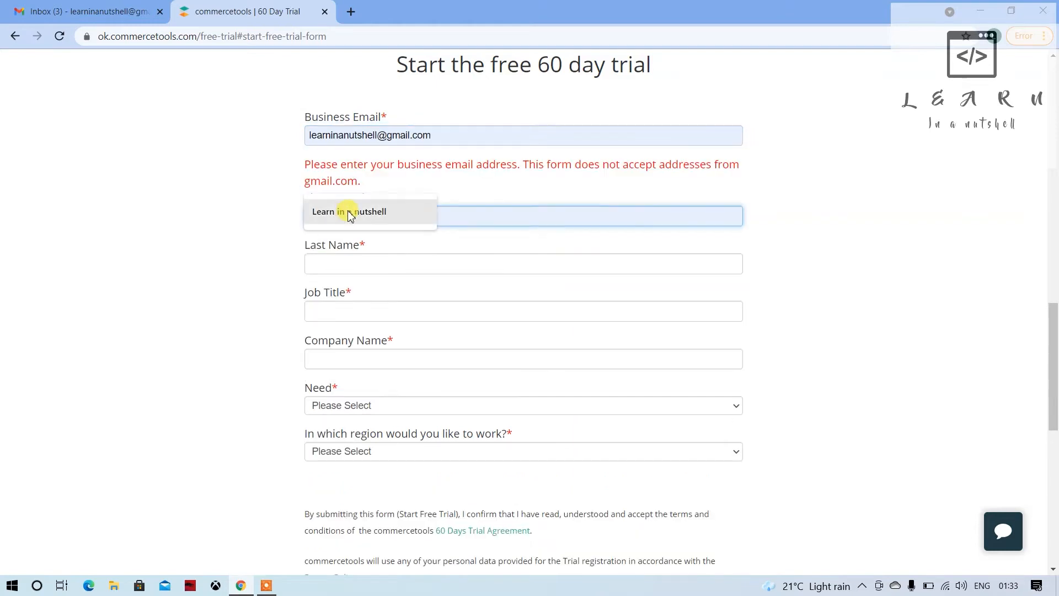
{"action": "type", "text": "YT"}
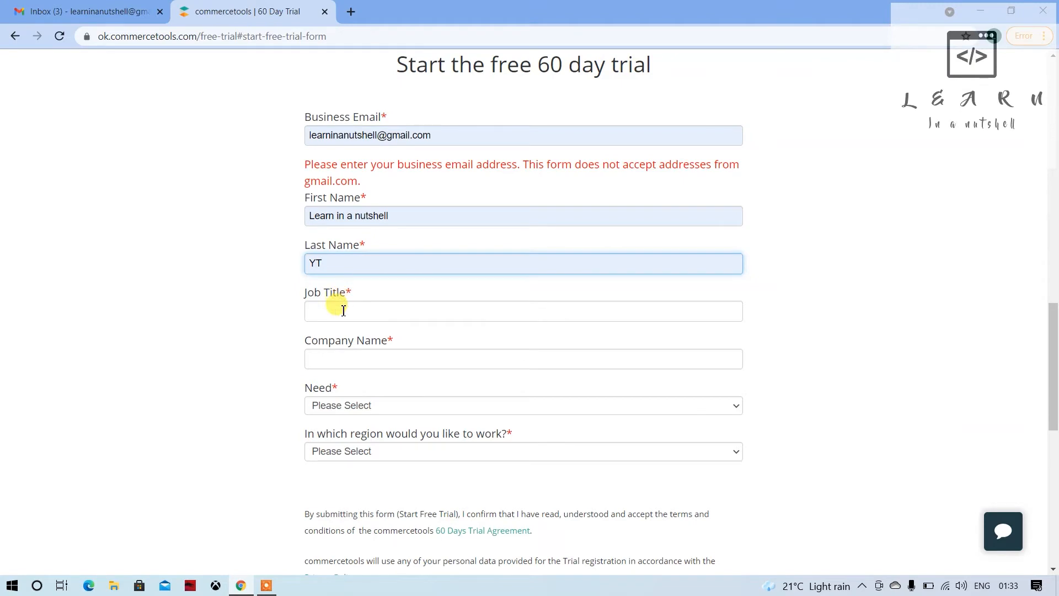
{"action": "type", "text": "Ed"}
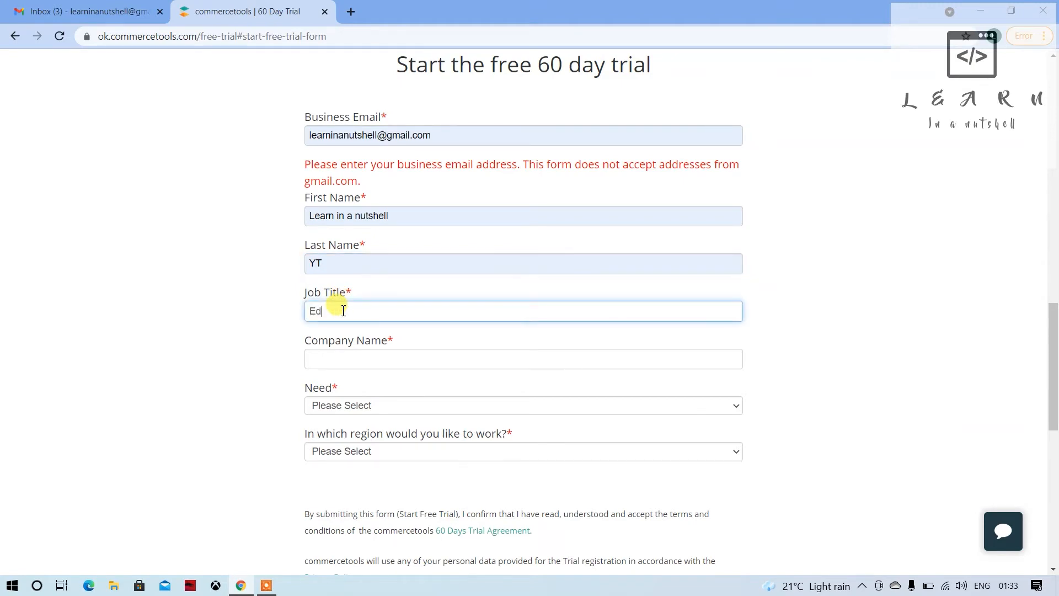
{"action": "type", "text": "Youtube"}
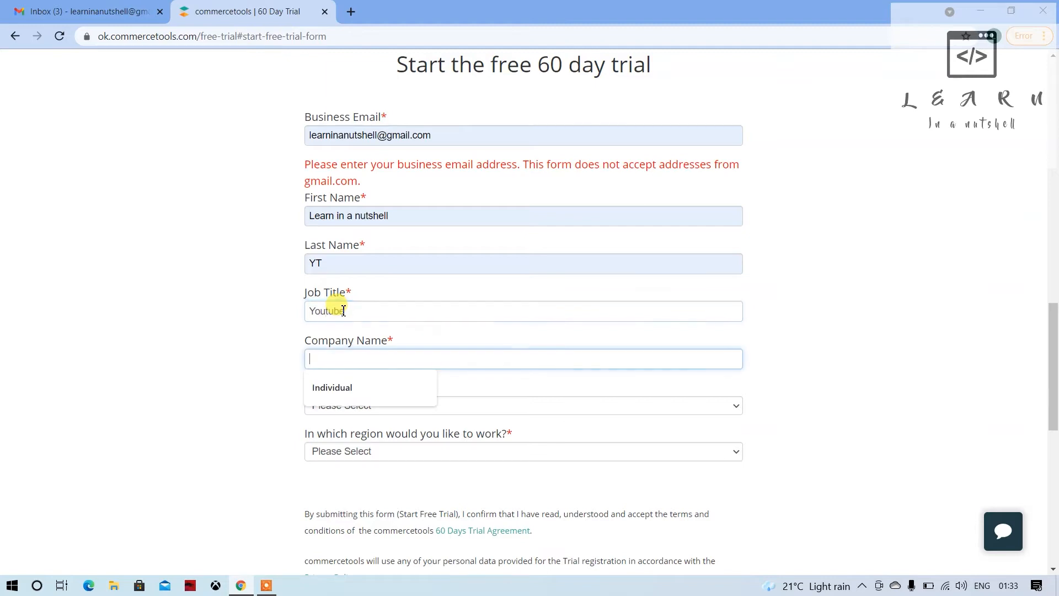
Set company Individual, need New eCommerce Project, region Americas, and submit the trial form.
{"action": "left_click", "coordinate": [332, 387]}
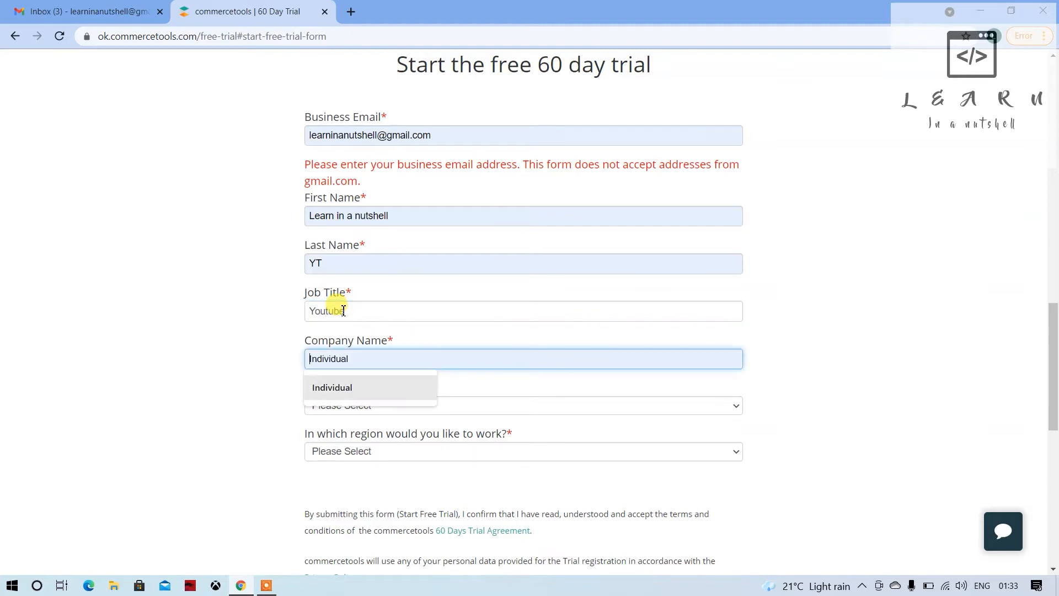
{"action": "left_click", "coordinate": [332, 387]}
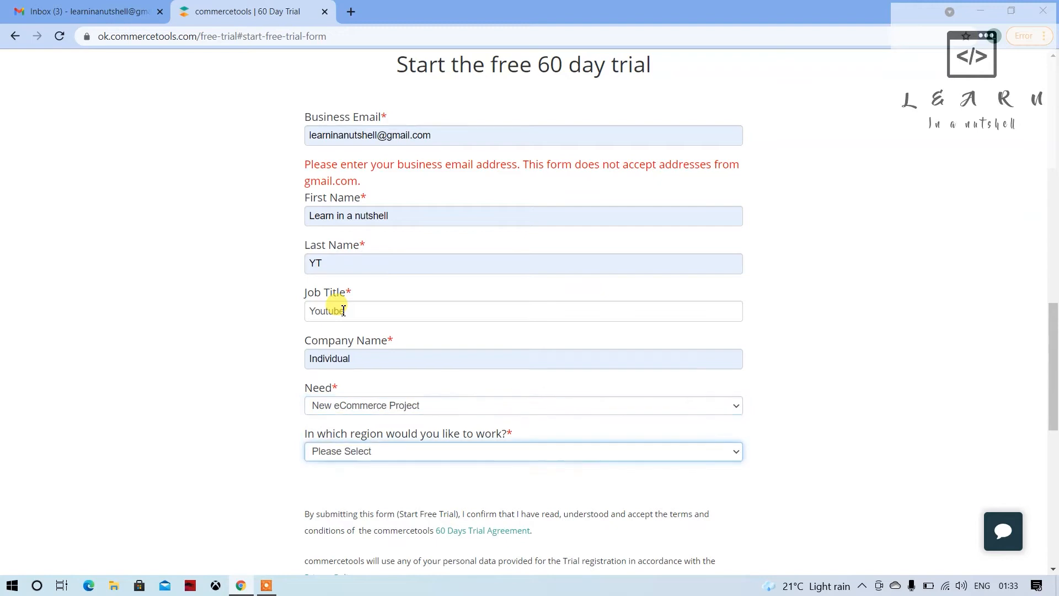
{"action": "left_click", "coordinate": [523, 450]}
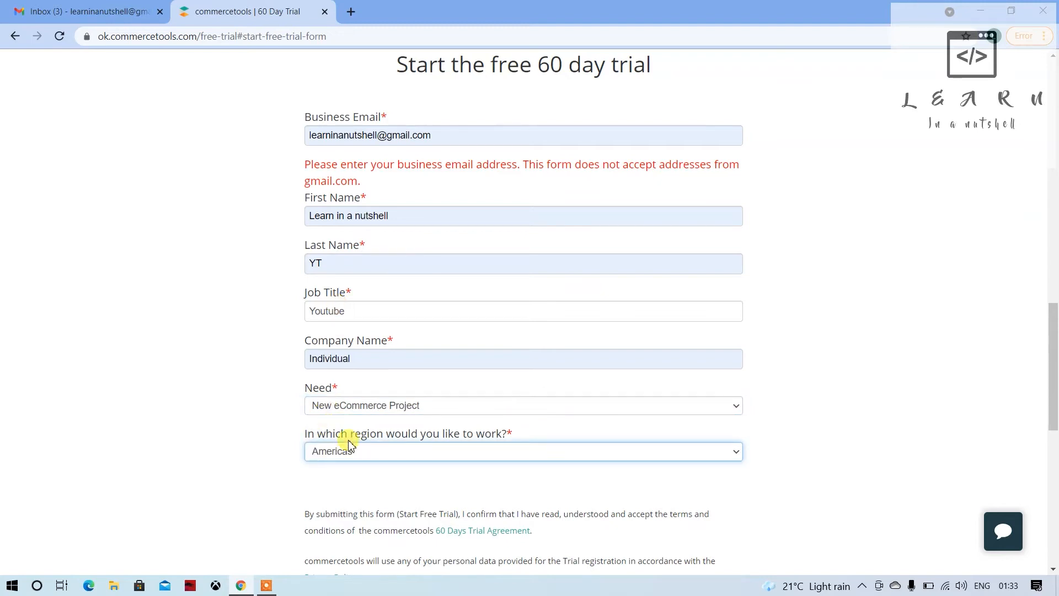
{"action": "scroll", "scroll_direction": "down", "scroll_amount": 3}
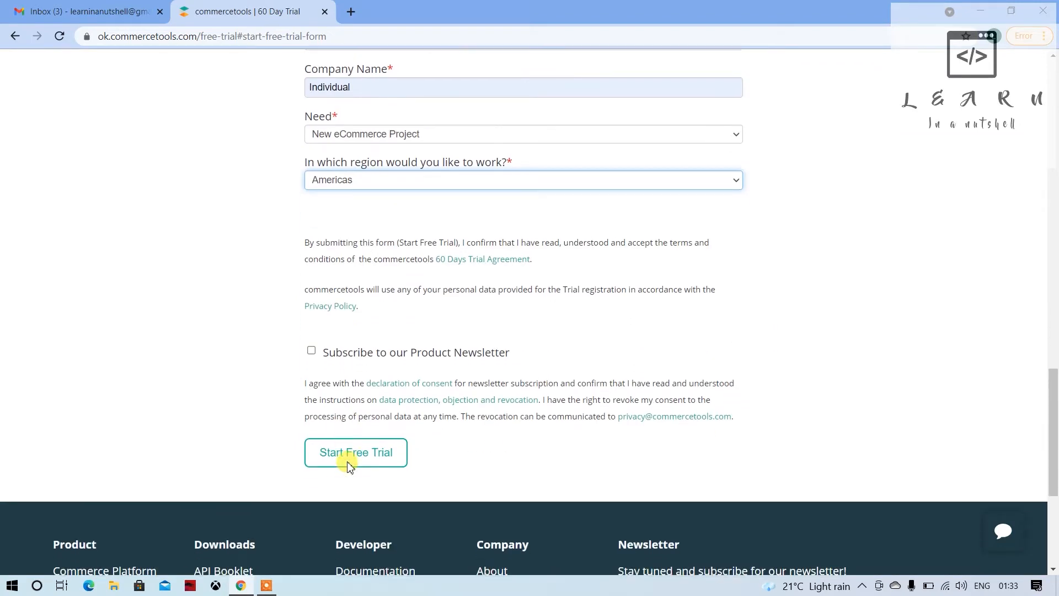
{"action": "left_click", "coordinate": [355, 452]}
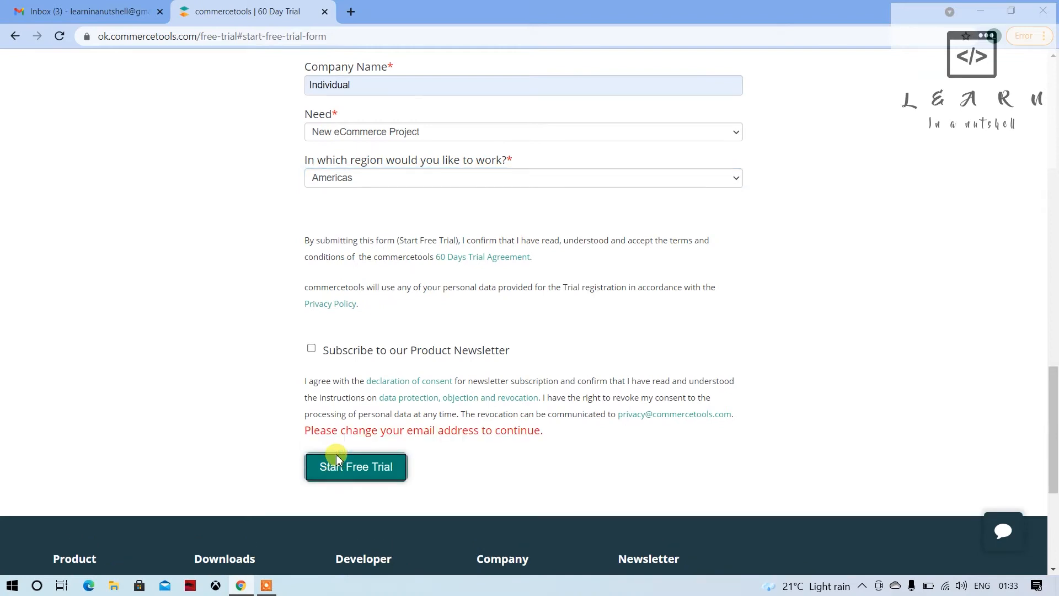
{"action": "mouse_move", "coordinate": [465, 430]}
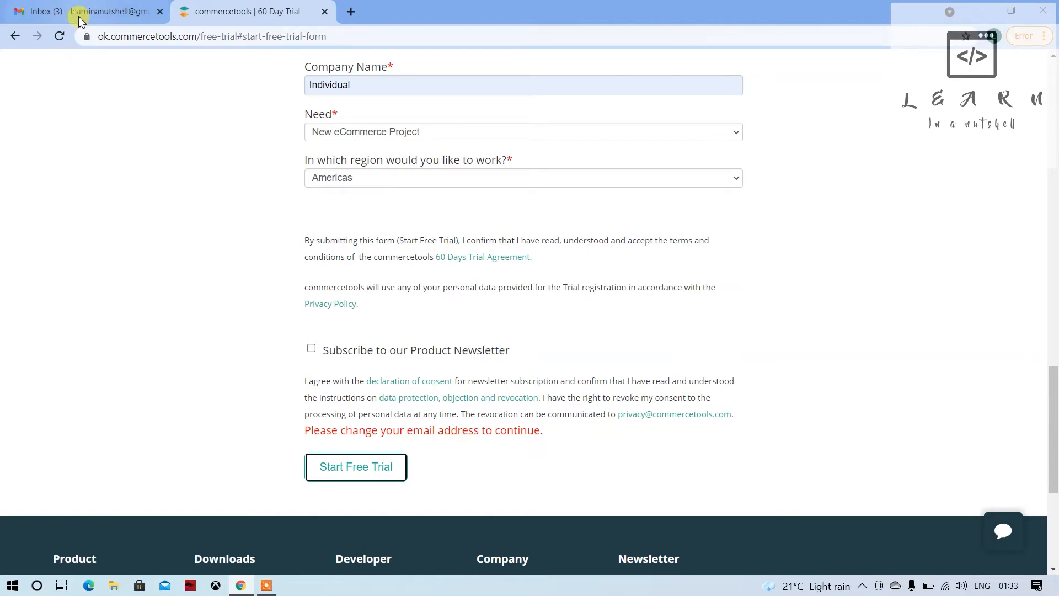
In Gmail Promotions, open the 'commercetools platform: Request to sign up' email and follow its sign-up link.
{"action": "left_click", "coordinate": [81, 11]}
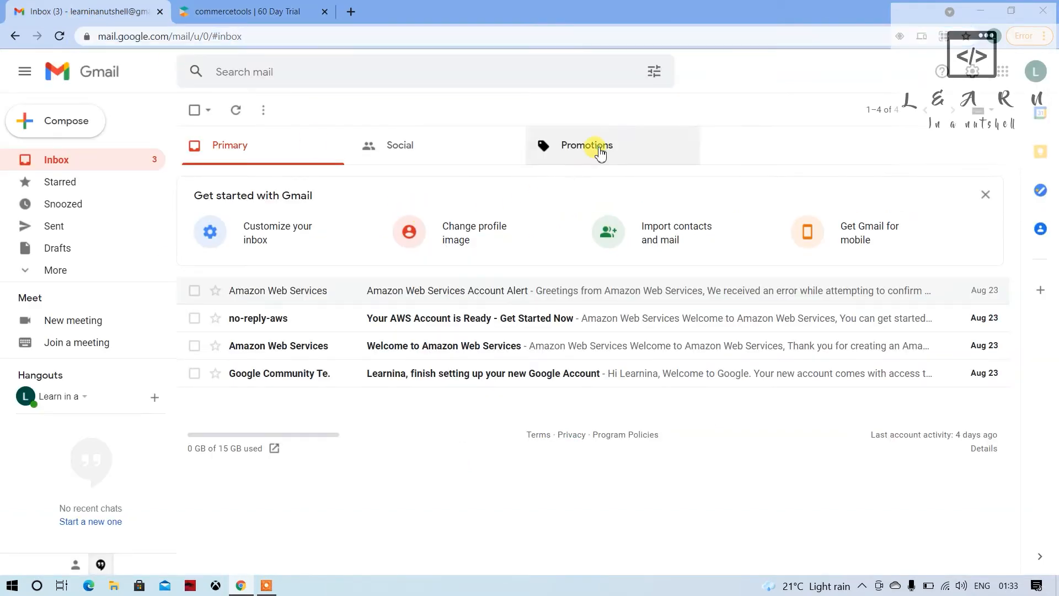
{"action": "left_click", "coordinate": [586, 145]}
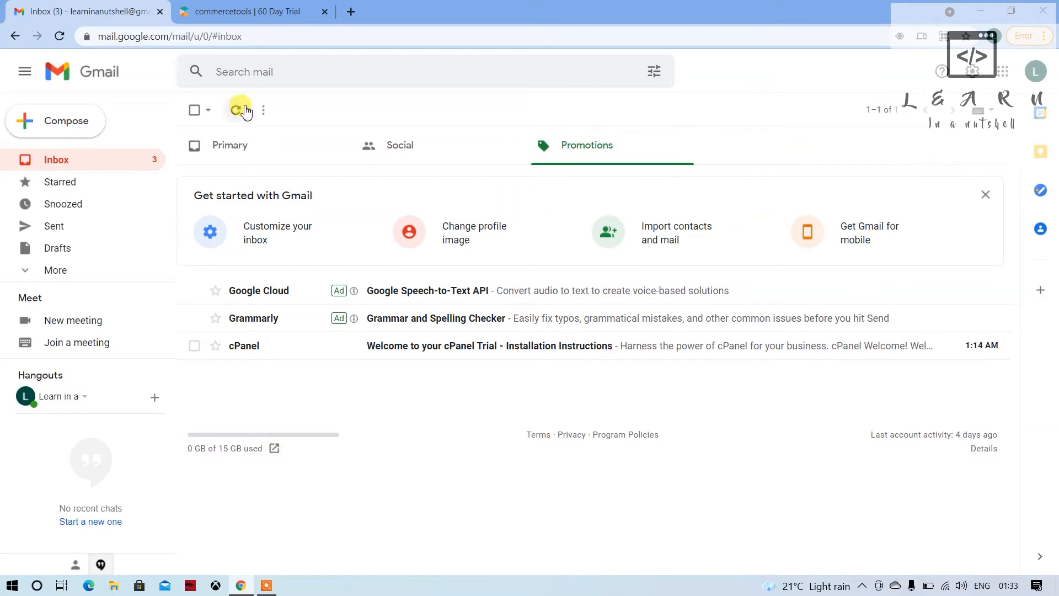
{"action": "left_click", "coordinate": [235, 110]}
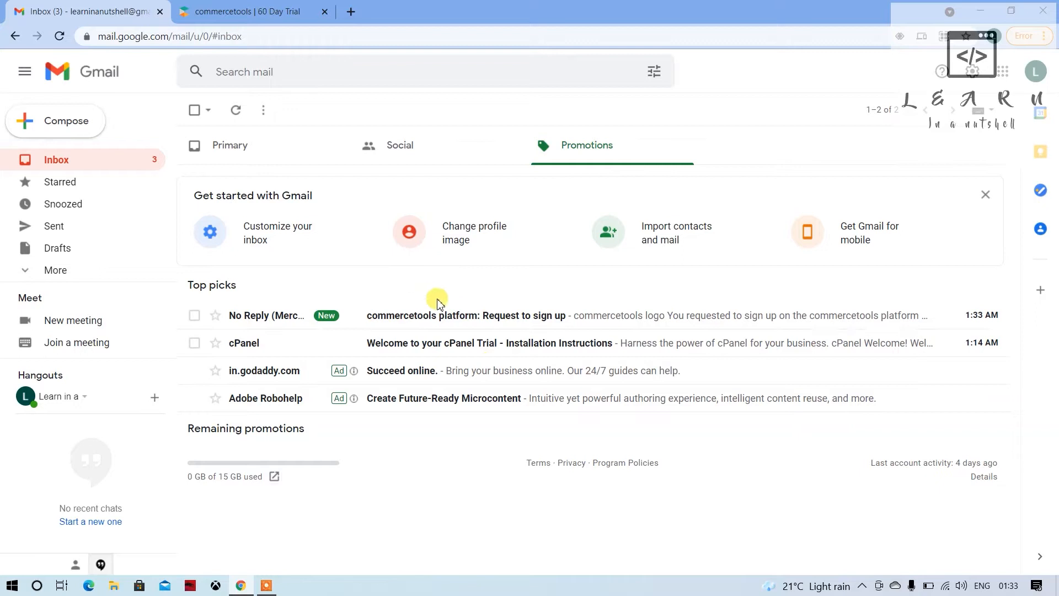
{"action": "left_click", "coordinate": [465, 315]}
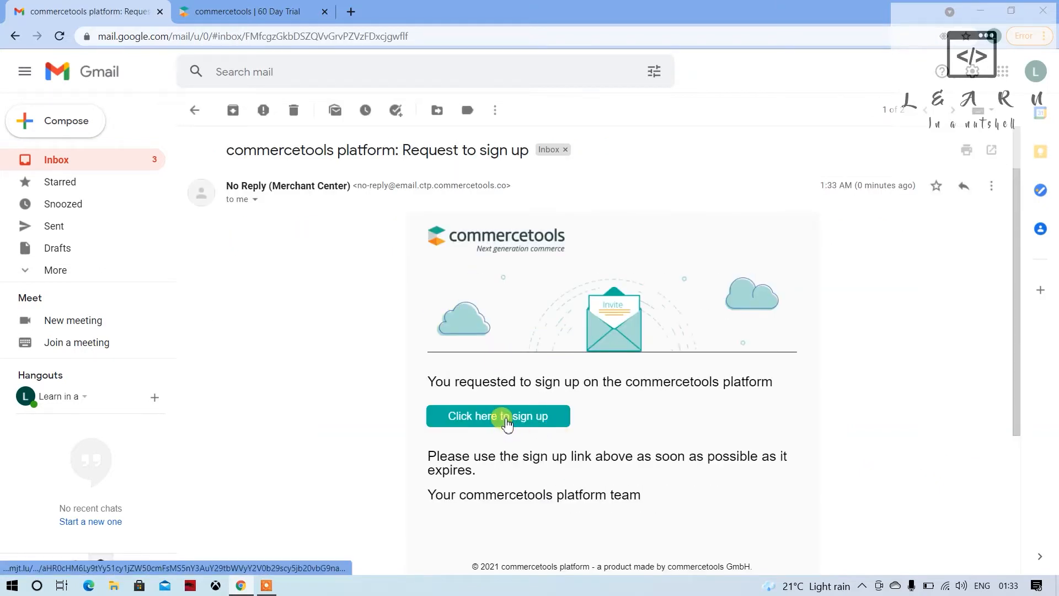
{"action": "left_click", "coordinate": [498, 416]}
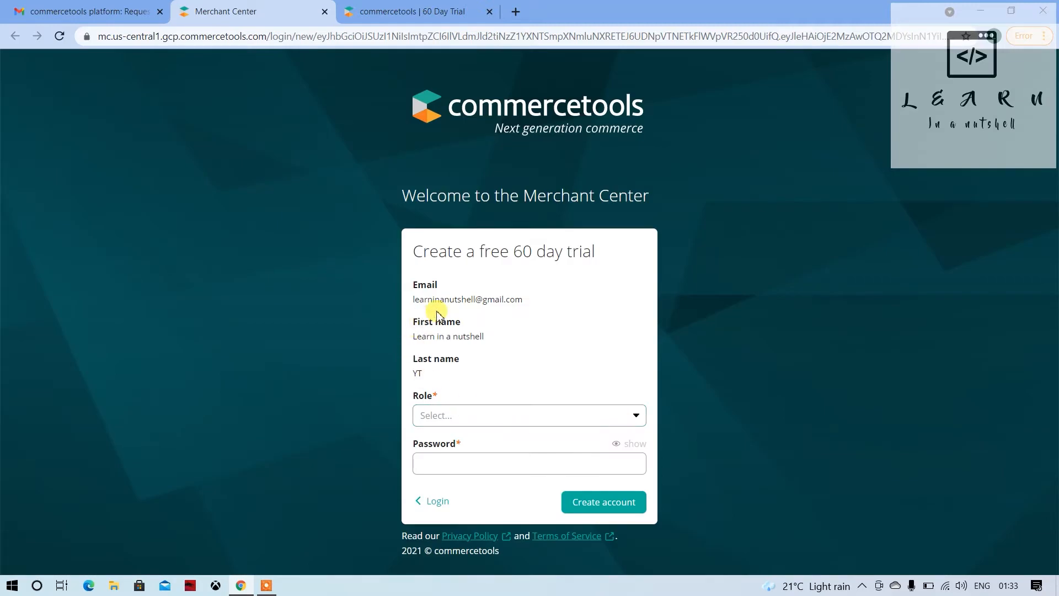
Choose role Software Development & Solutions Architect, use the suggested password, and create the account.
{"action": "left_click", "coordinate": [529, 415]}
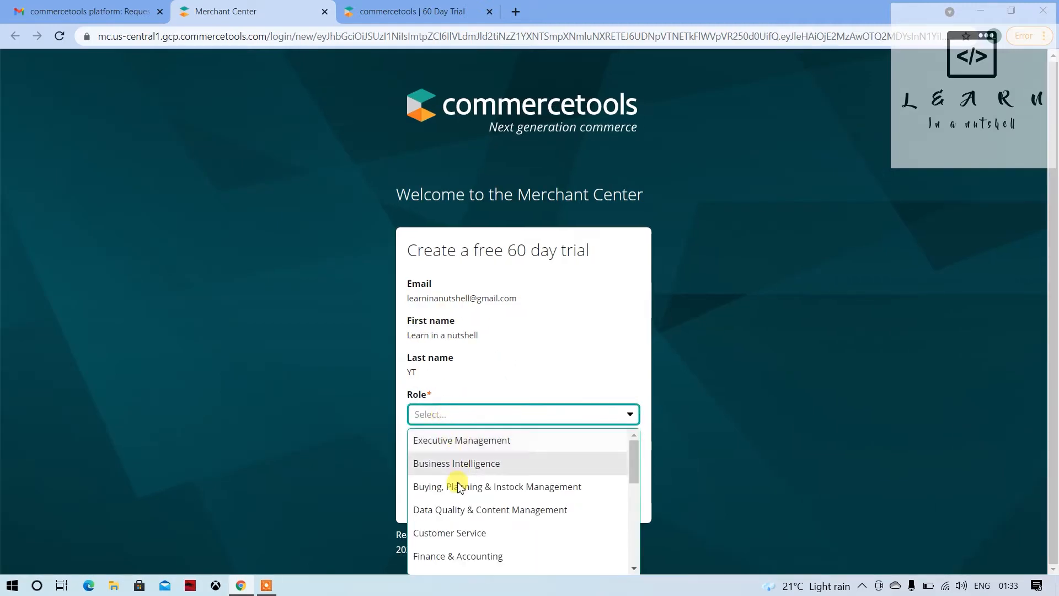
{"action": "scroll", "scroll_direction": "down", "scroll_amount": 3}
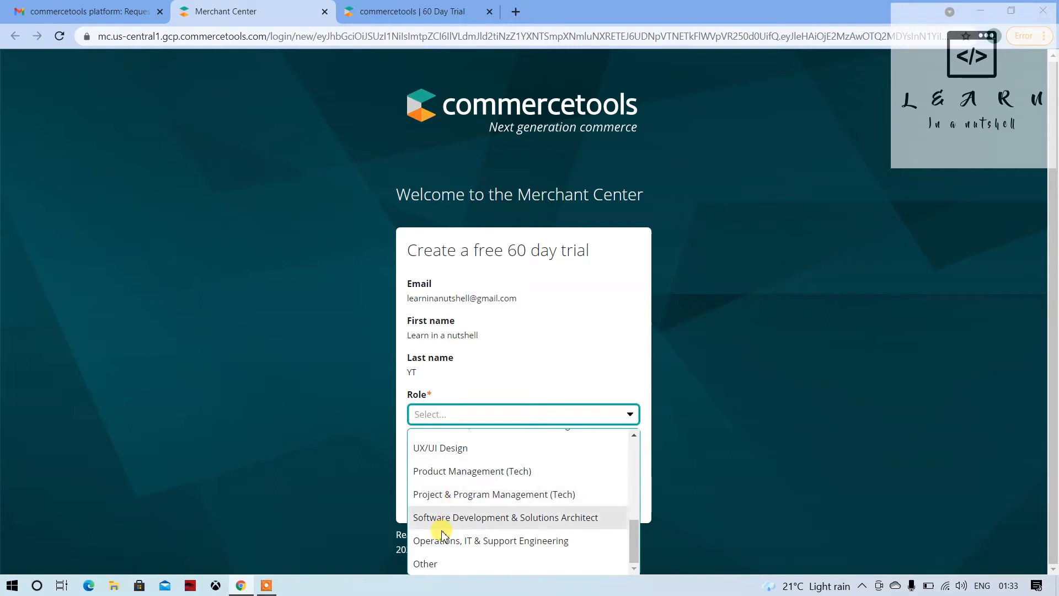
{"action": "left_click", "coordinate": [504, 517]}
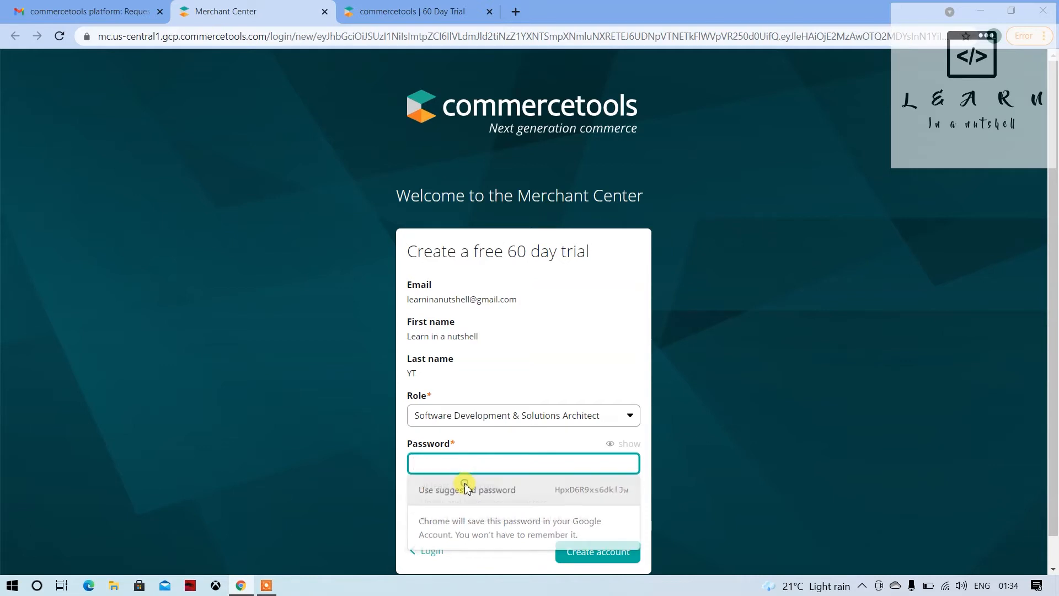
{"action": "left_click", "coordinate": [466, 489]}
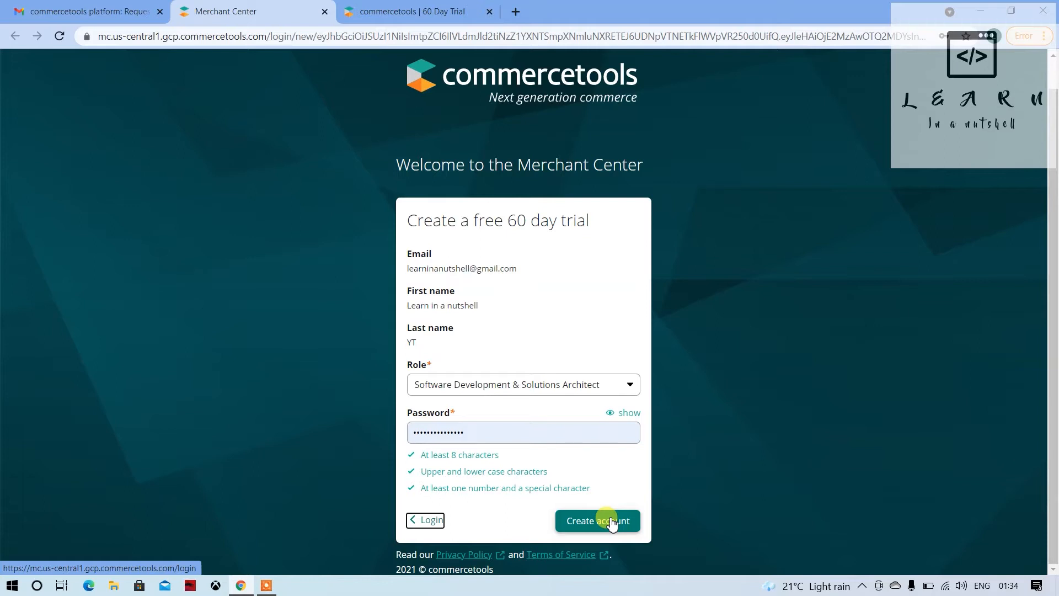
{"action": "left_click", "coordinate": [597, 521]}
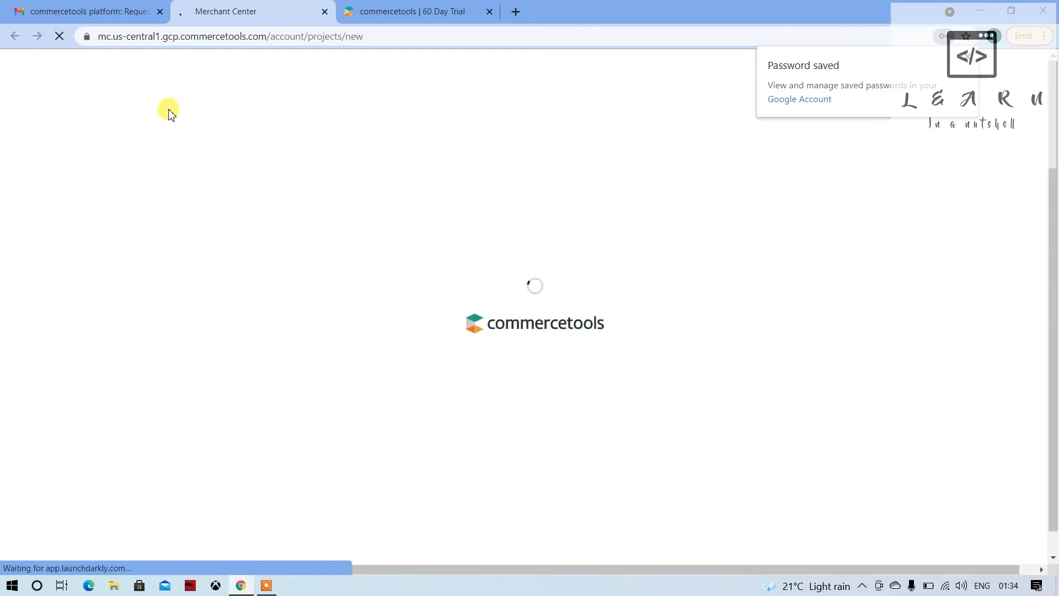
{"action": "mouse_move", "coordinate": [240, 11]}
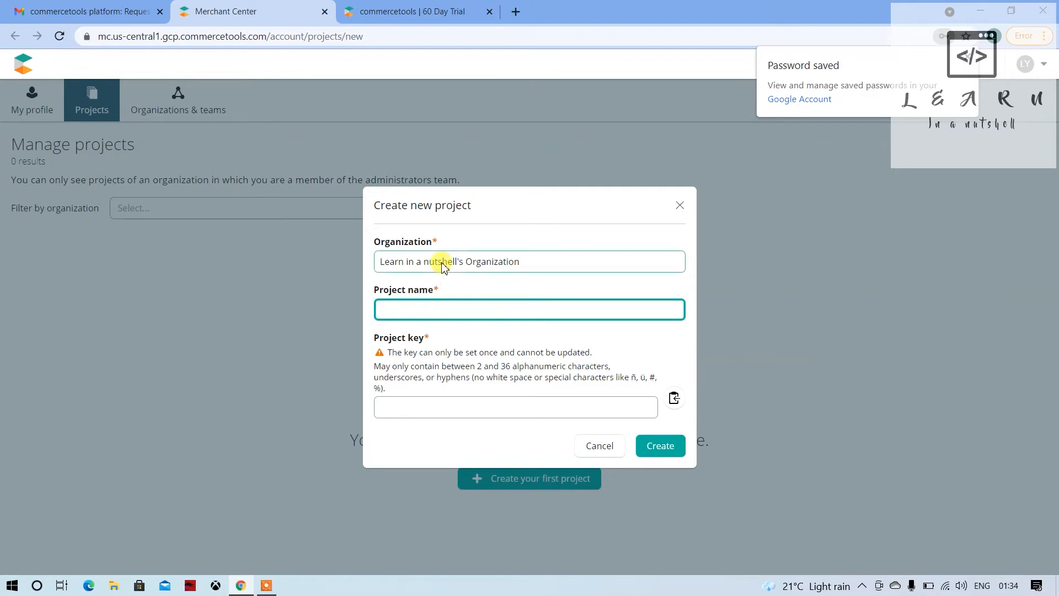
Create a project named Flipkart with key flipkart and access it.
{"action": "left_click", "coordinate": [529, 309]}
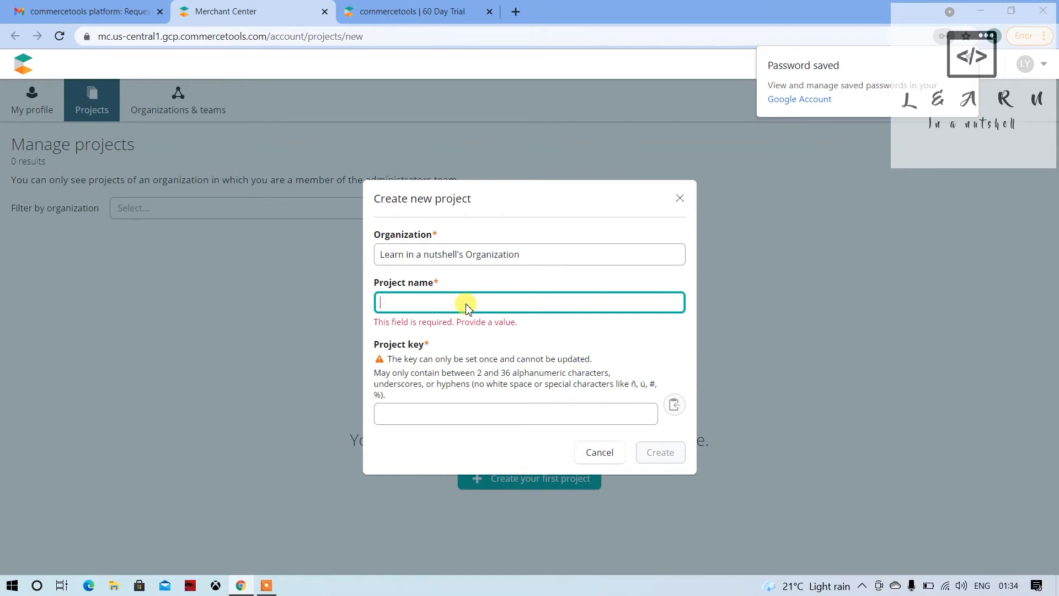
{"action": "type", "text": "Flipkart"}
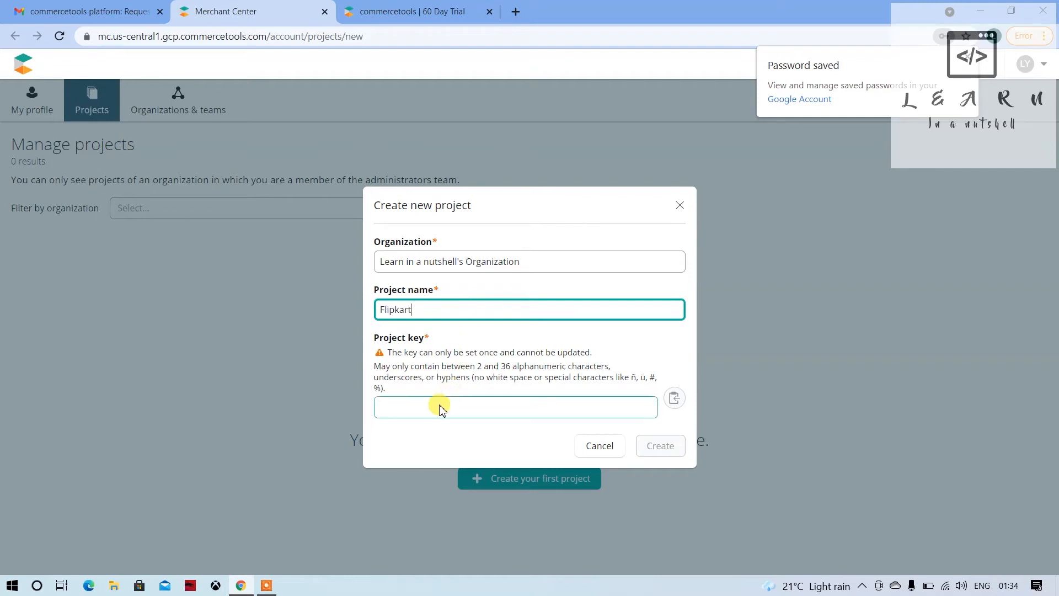
{"action": "type", "text": "flipkart"}
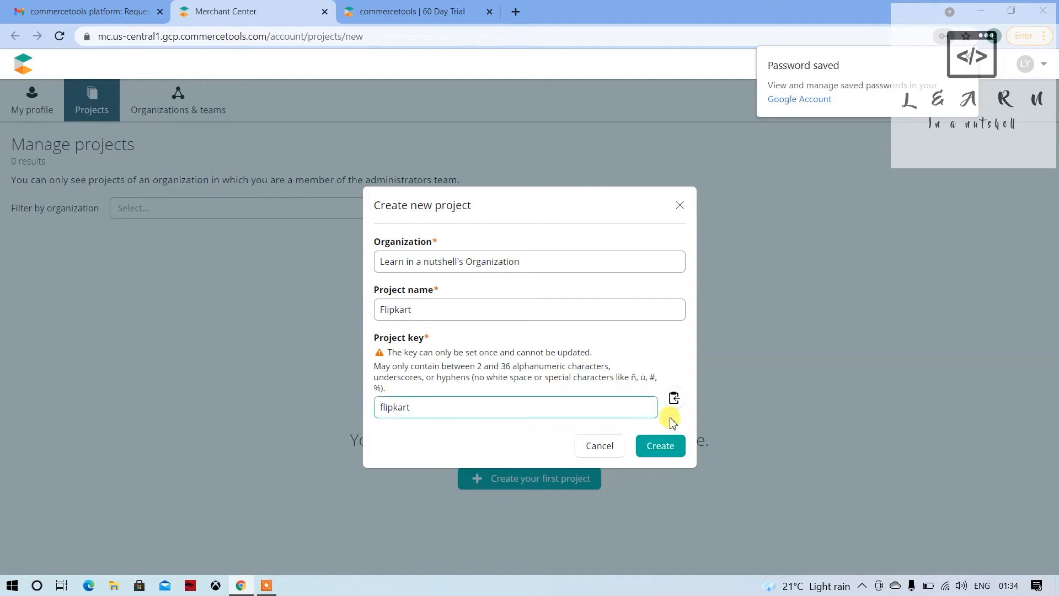
{"action": "mouse_move", "coordinate": [653, 424]}
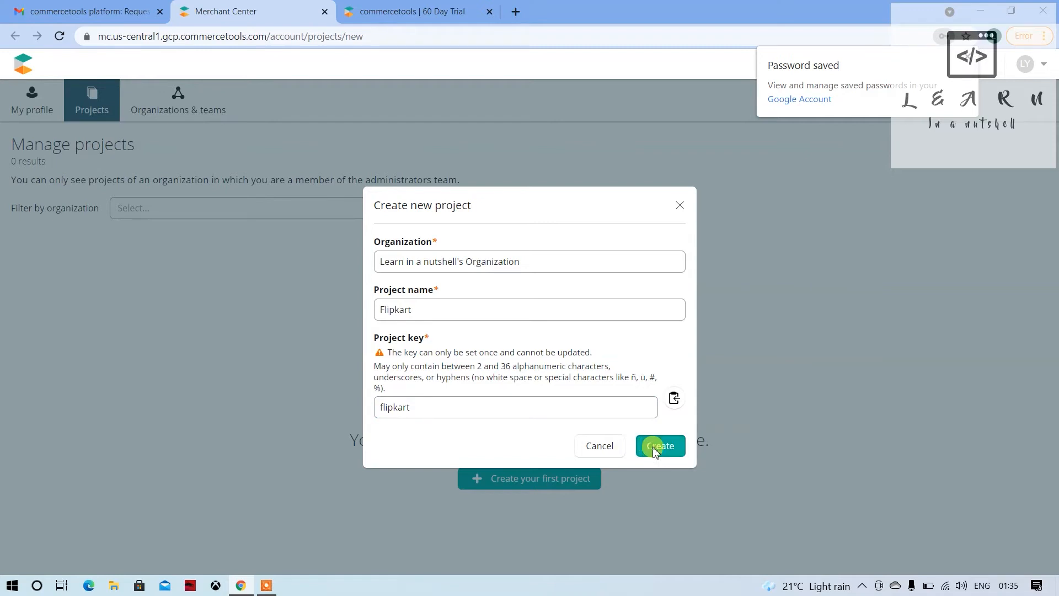
{"action": "left_click", "coordinate": [659, 445]}
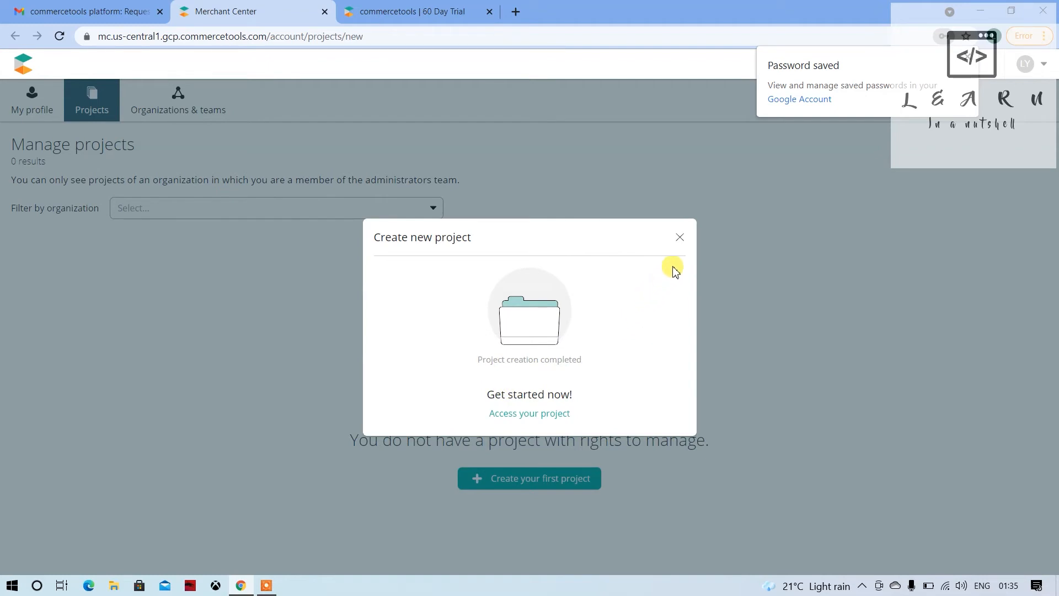
{"action": "left_click", "coordinate": [528, 413]}
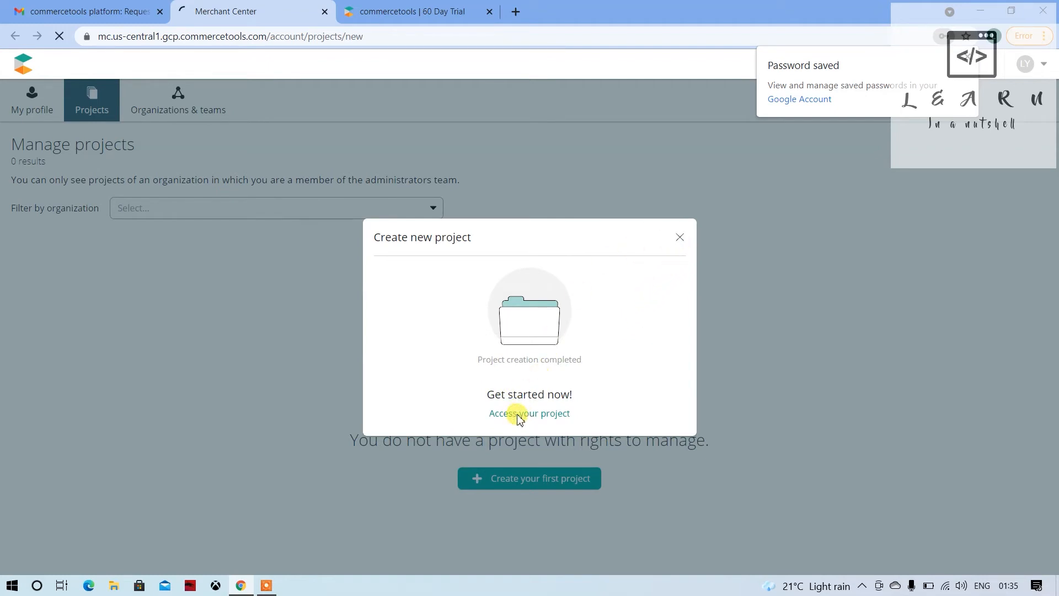
Open the Flipkart welcome dashboard, then return to the 60 Day Trial tab.
{"action": "left_click", "coordinate": [529, 412]}
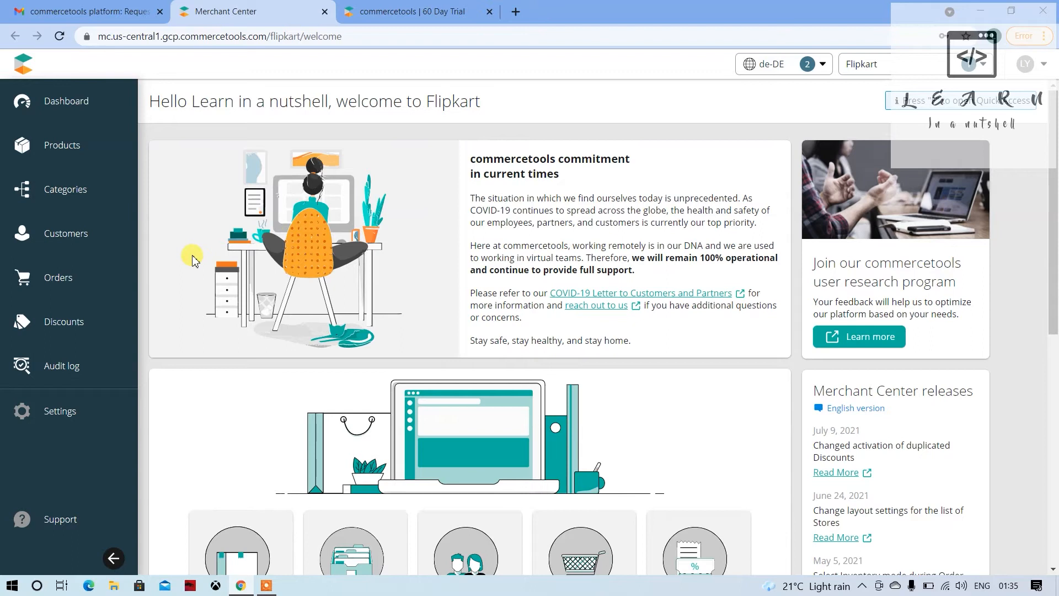
{"action": "mouse_move", "coordinate": [195, 299]}
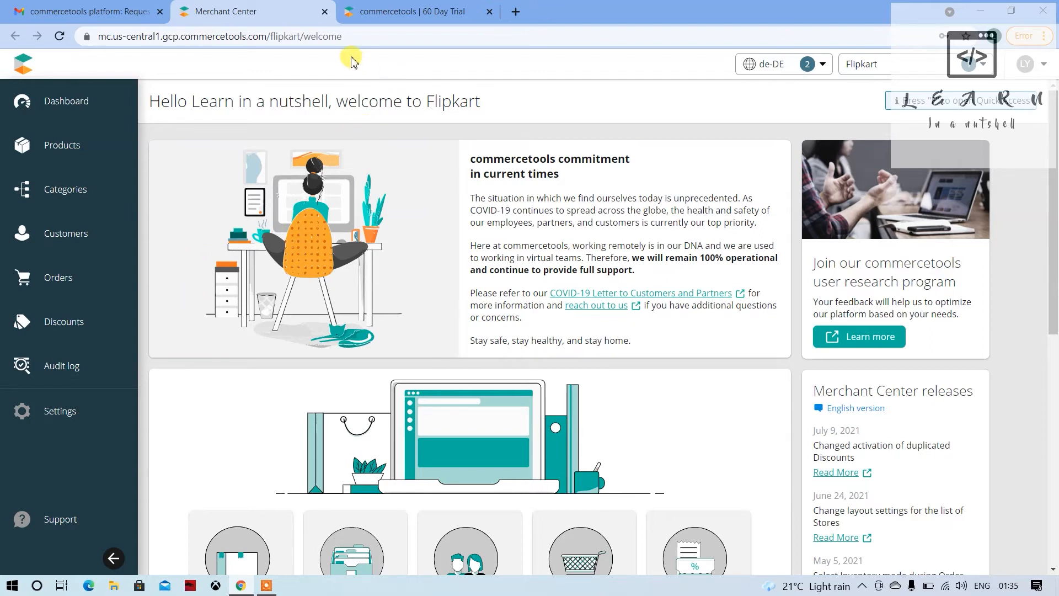
{"action": "left_click", "coordinate": [412, 11]}
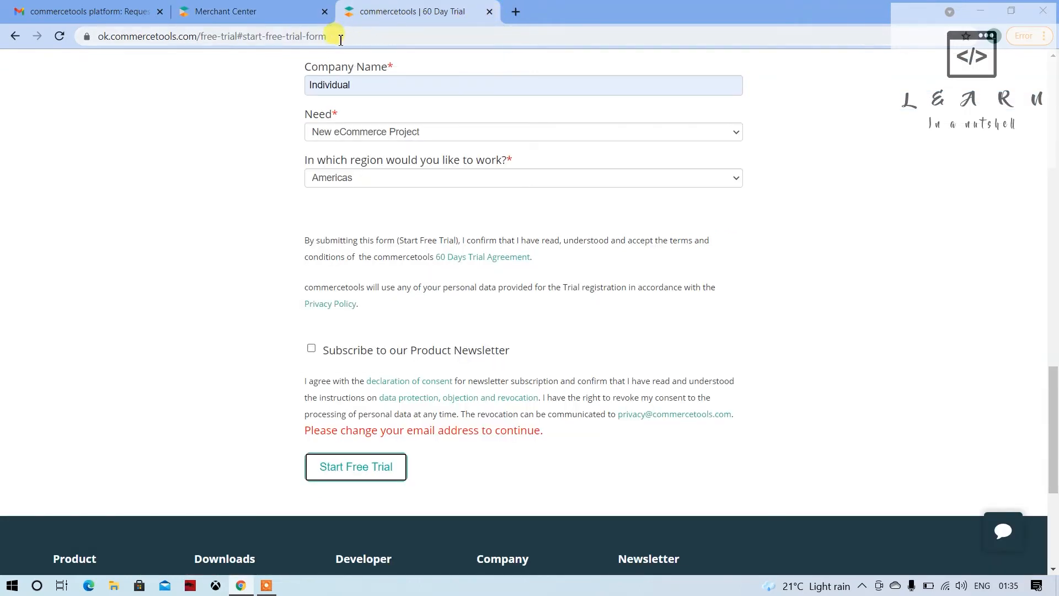
Replace the address with commercetools to reach the Regions login documentation page.
{"action": "type", "text": "com"}
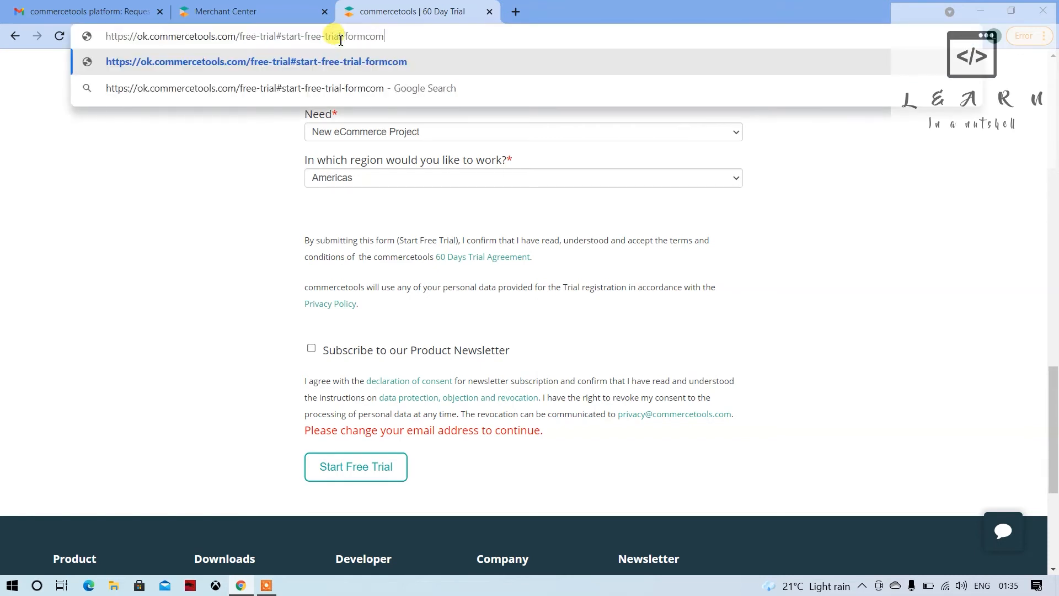
{"action": "key", "text": "ctrl+a"}
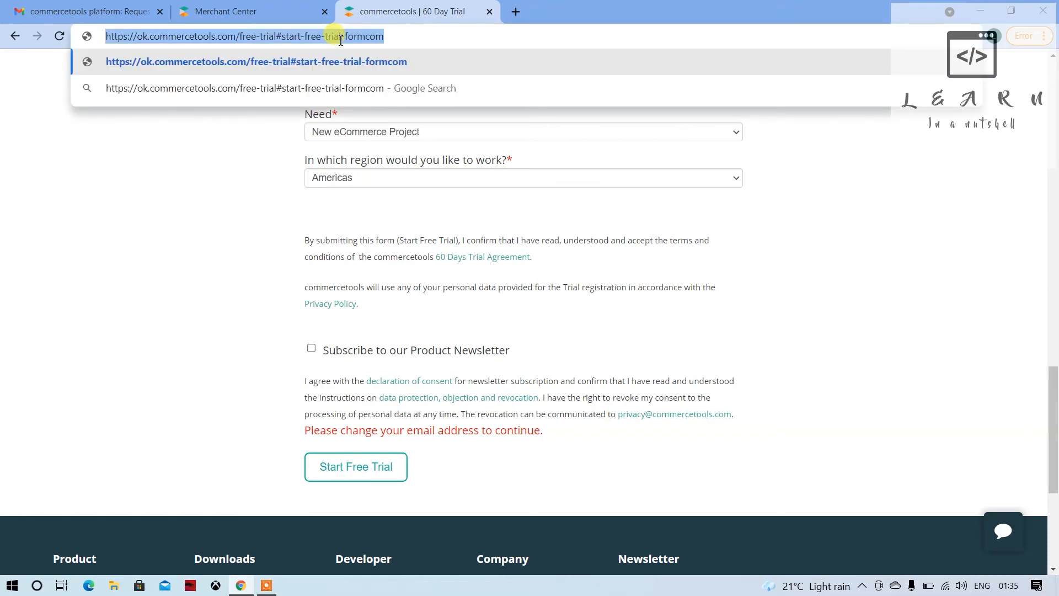
{"action": "type", "text": "commercetools.com/docs/login"}
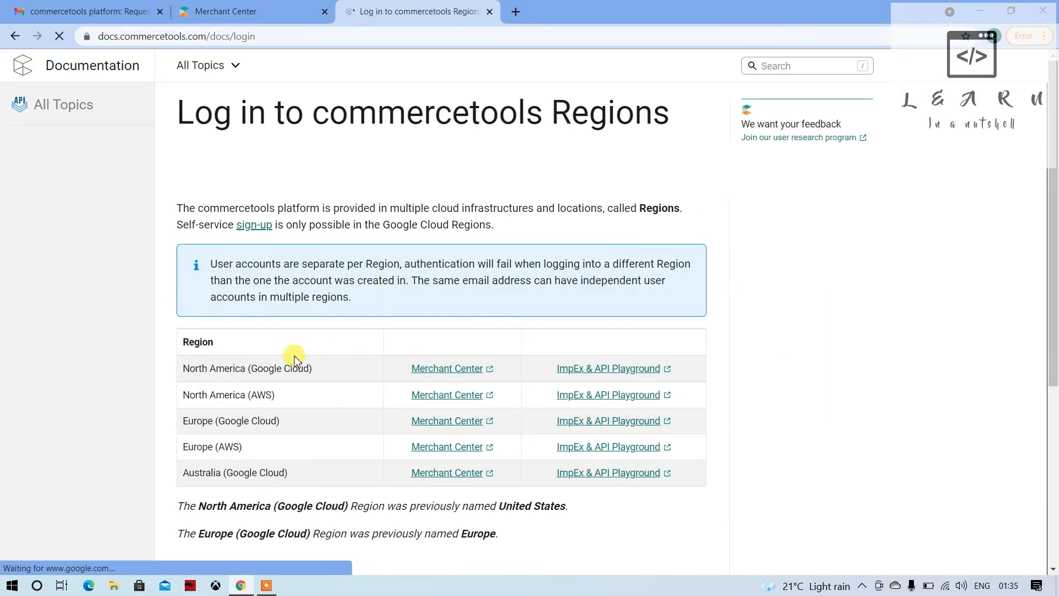
{"action": "mouse_move", "coordinate": [263, 424]}
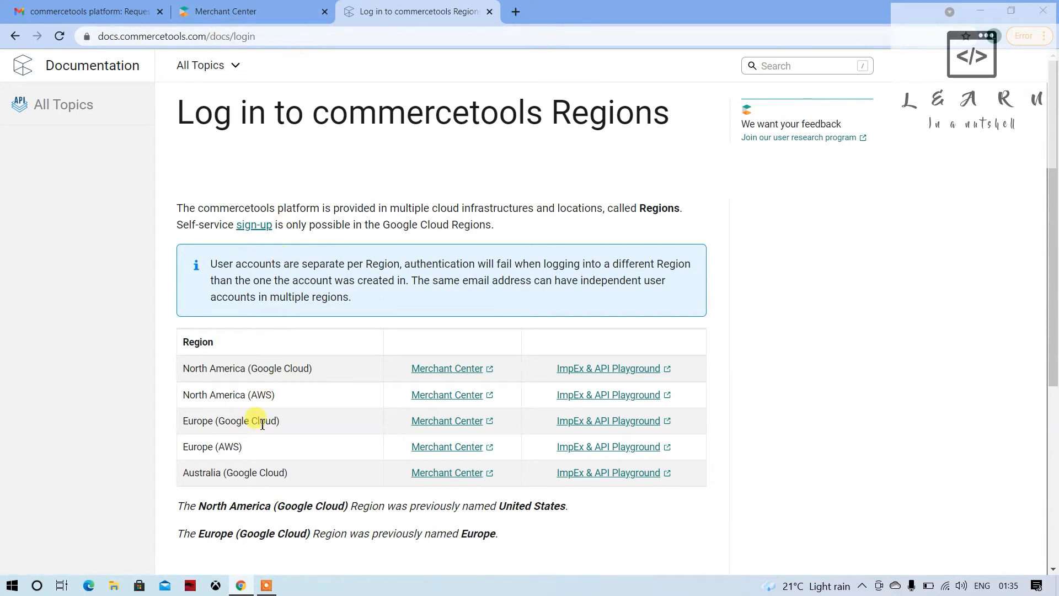
Scroll down the Regions page to read the table of Merchant Center and ImpEx links.
{"action": "scroll", "scroll_direction": "down", "scroll_amount": 3}
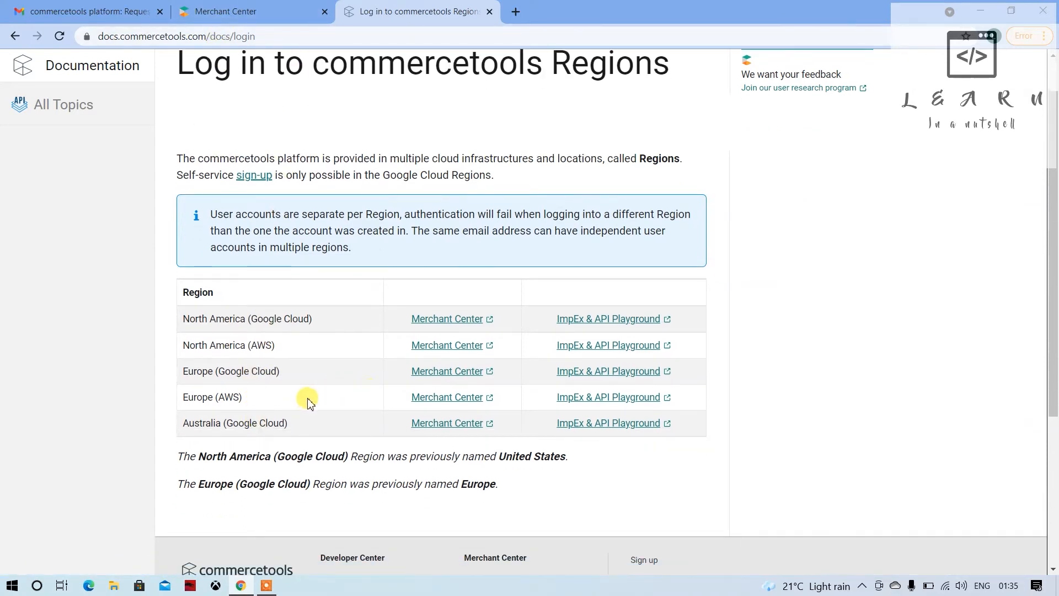
{"action": "mouse_move", "coordinate": [233, 348]}
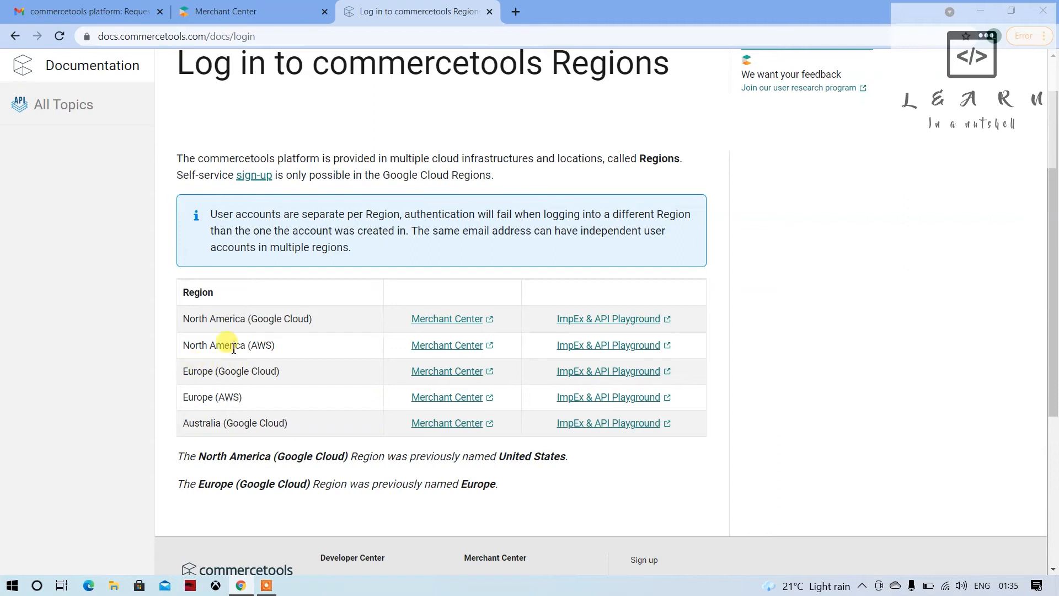
{"action": "mouse_move", "coordinate": [345, 323]}
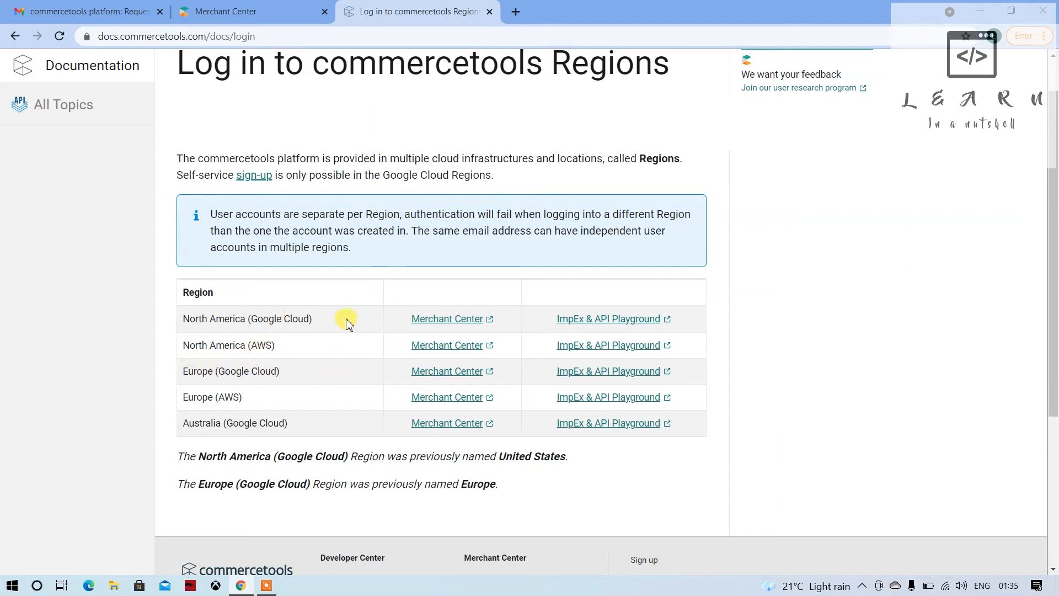
{"action": "mouse_move", "coordinate": [266, 370]}
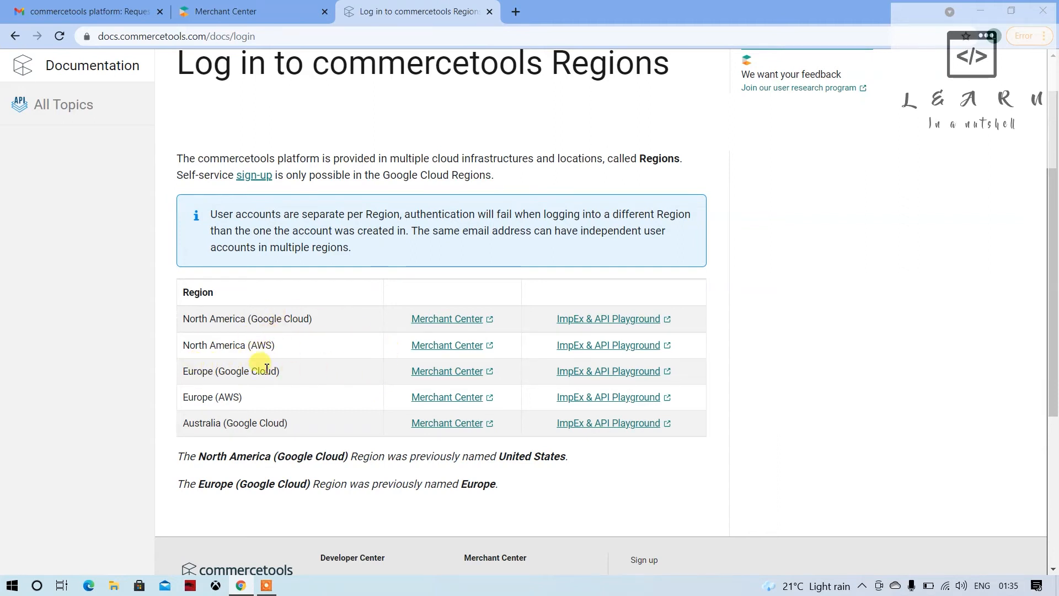
{"action": "mouse_move", "coordinate": [276, 352]}
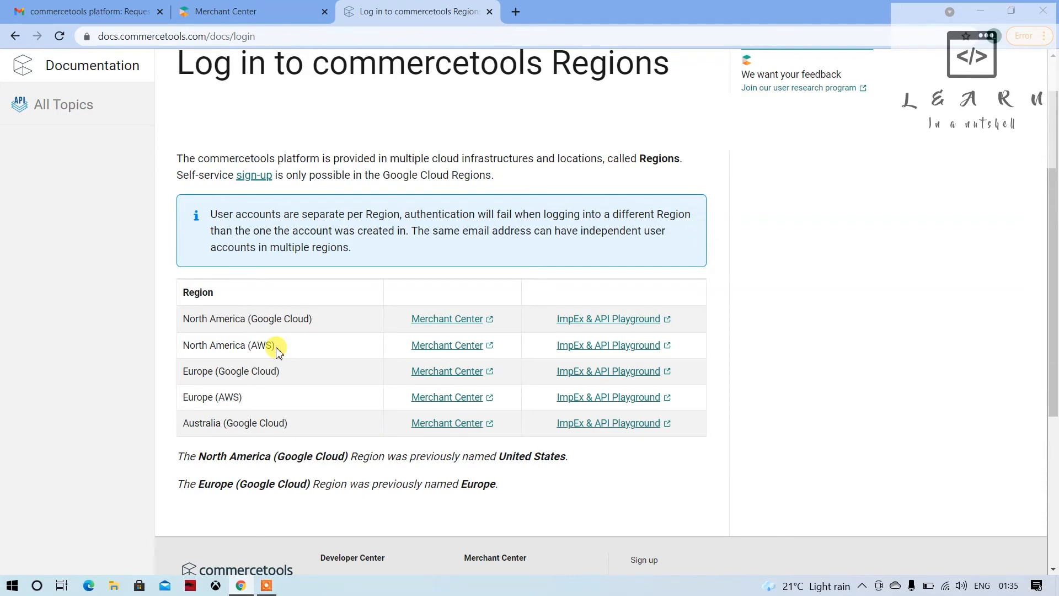
{"action": "mouse_move", "coordinate": [281, 348]}
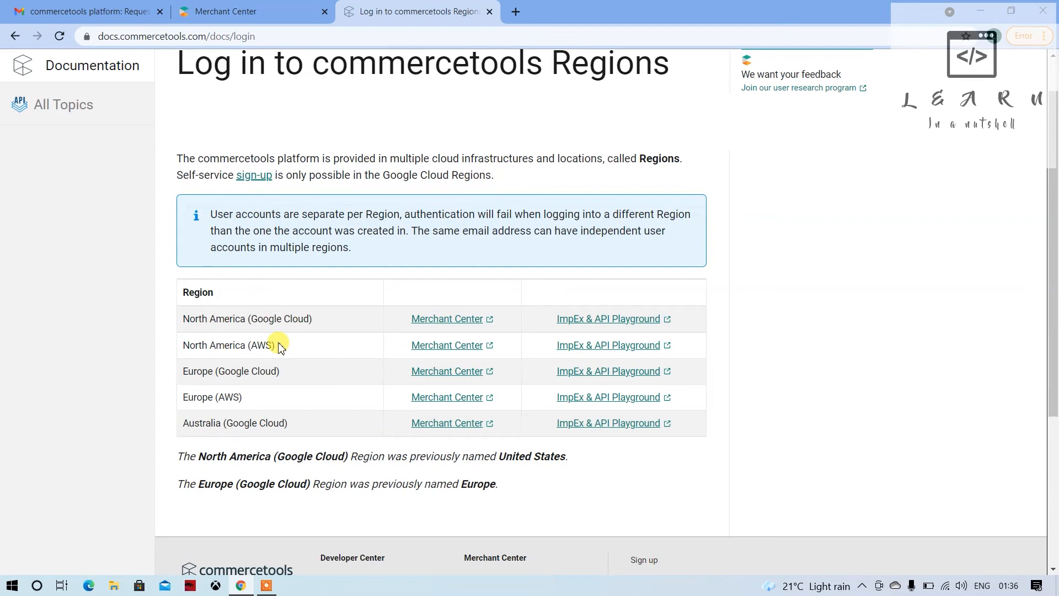
{"action": "mouse_move", "coordinate": [446, 344]}
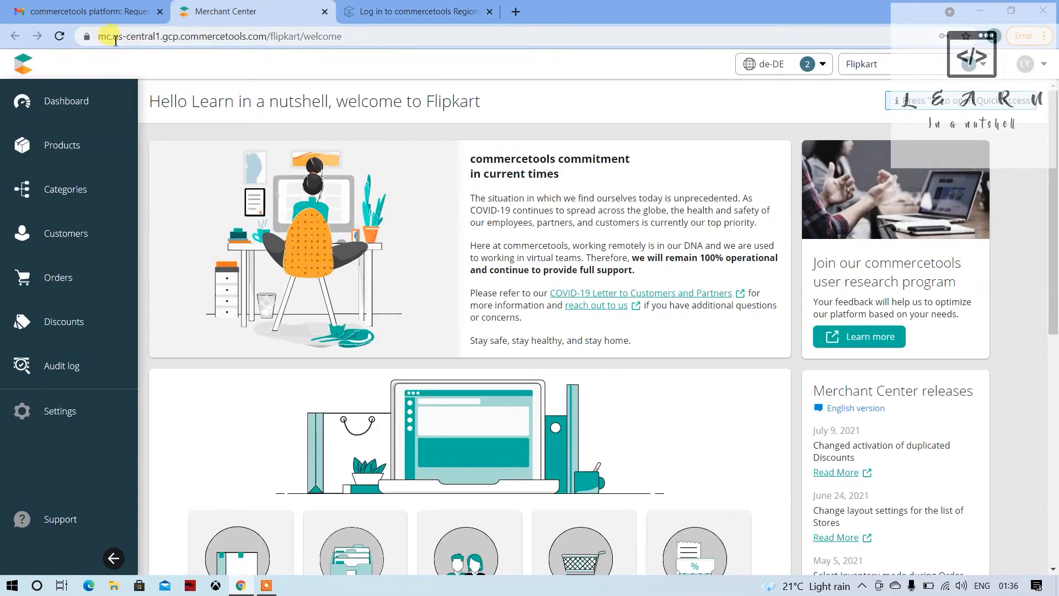
Open the North America (Google Cloud) Merchant Center from the docs and log out of the account.
{"action": "left_click", "coordinate": [416, 11]}
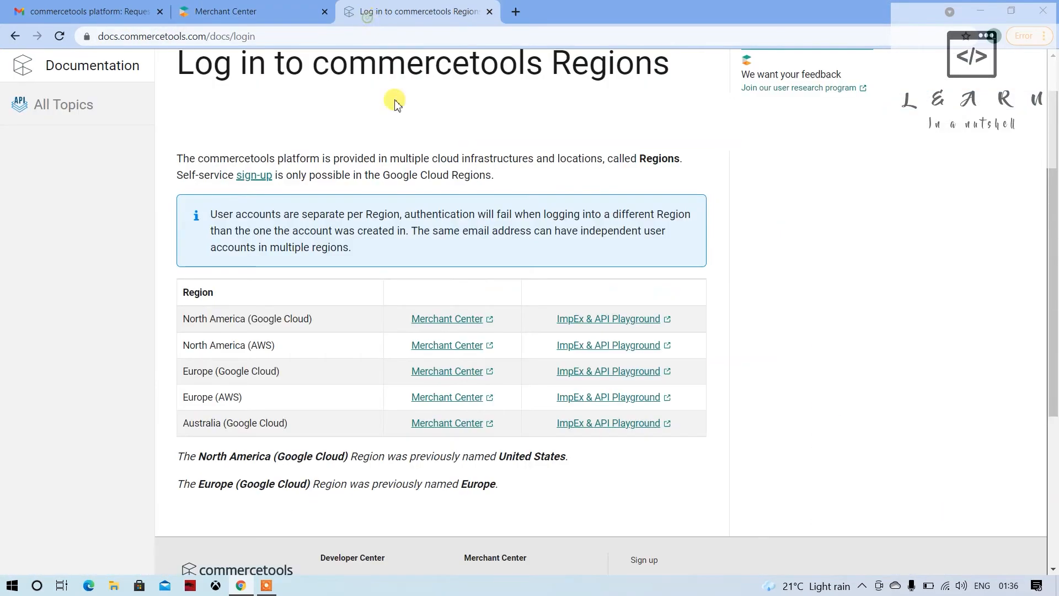
{"action": "mouse_move", "coordinate": [447, 318]}
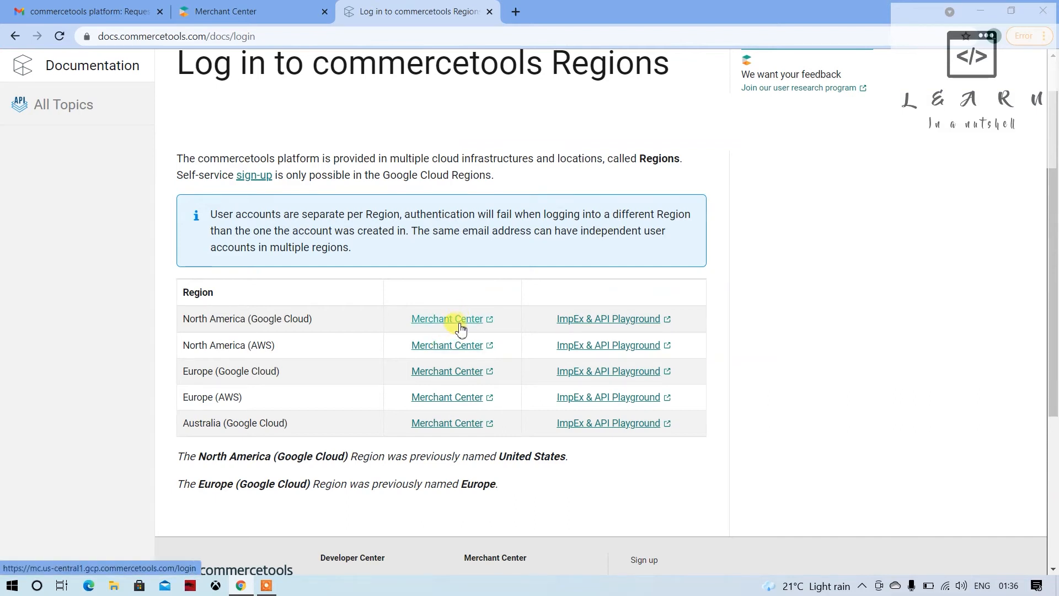
{"action": "left_click", "coordinate": [447, 318]}
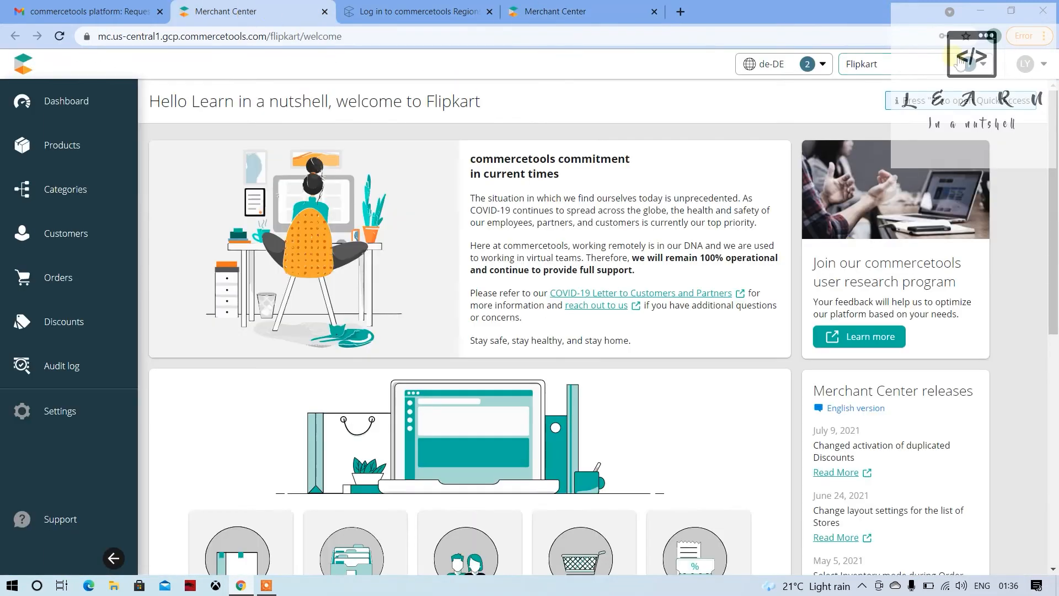
{"action": "left_click", "coordinate": [1025, 64]}
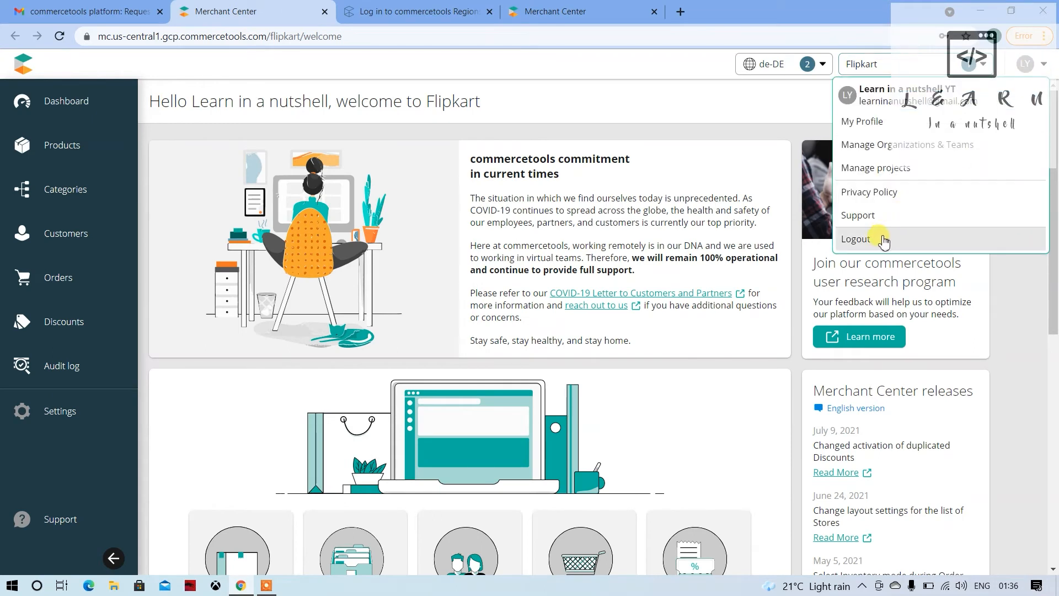
{"action": "left_click", "coordinate": [855, 238]}
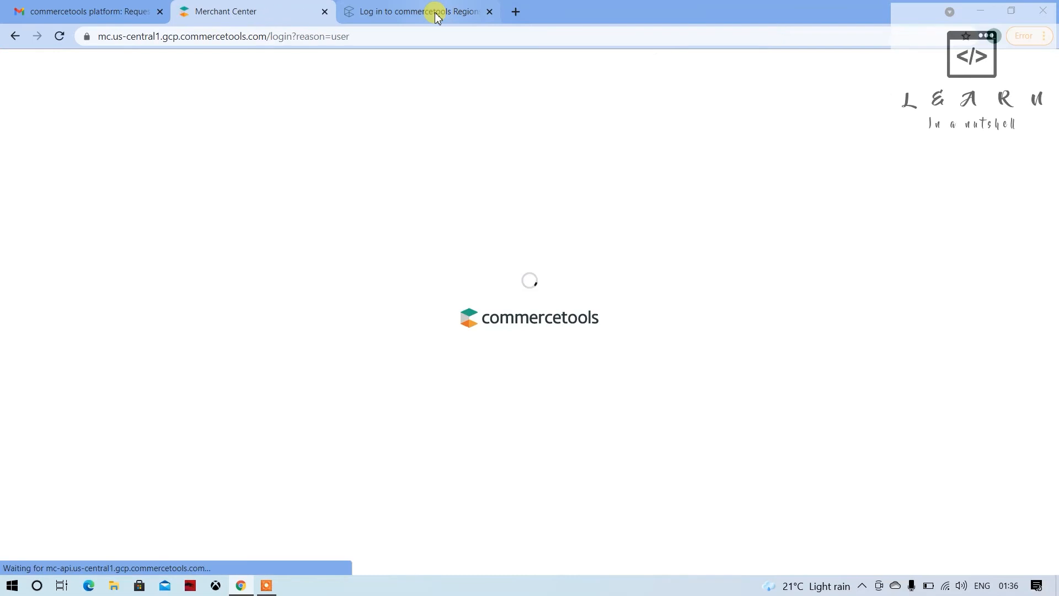
{"action": "left_click", "coordinate": [416, 11]}
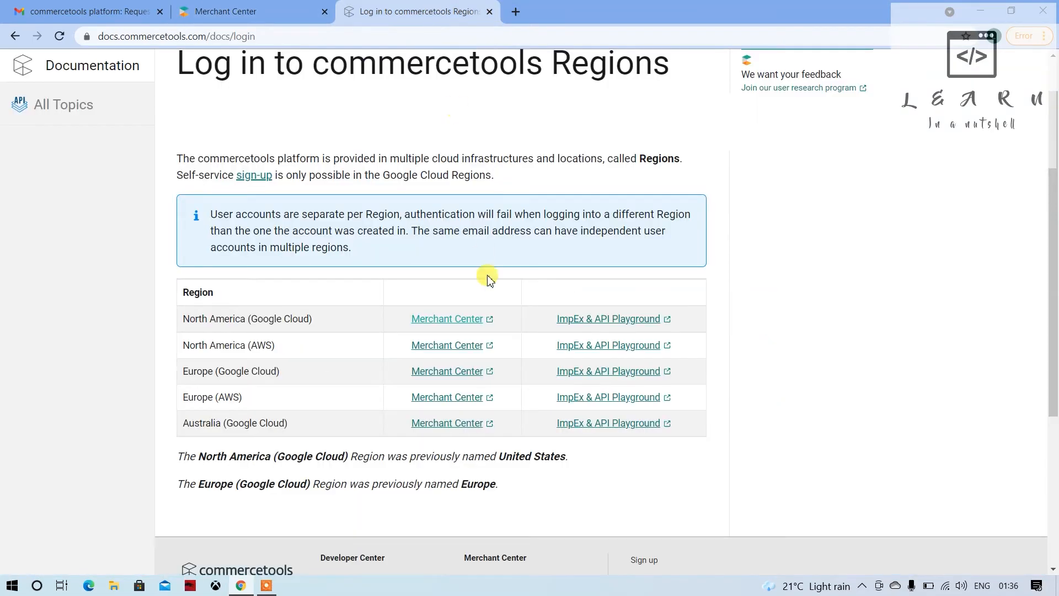
{"action": "left_click", "coordinate": [447, 318]}
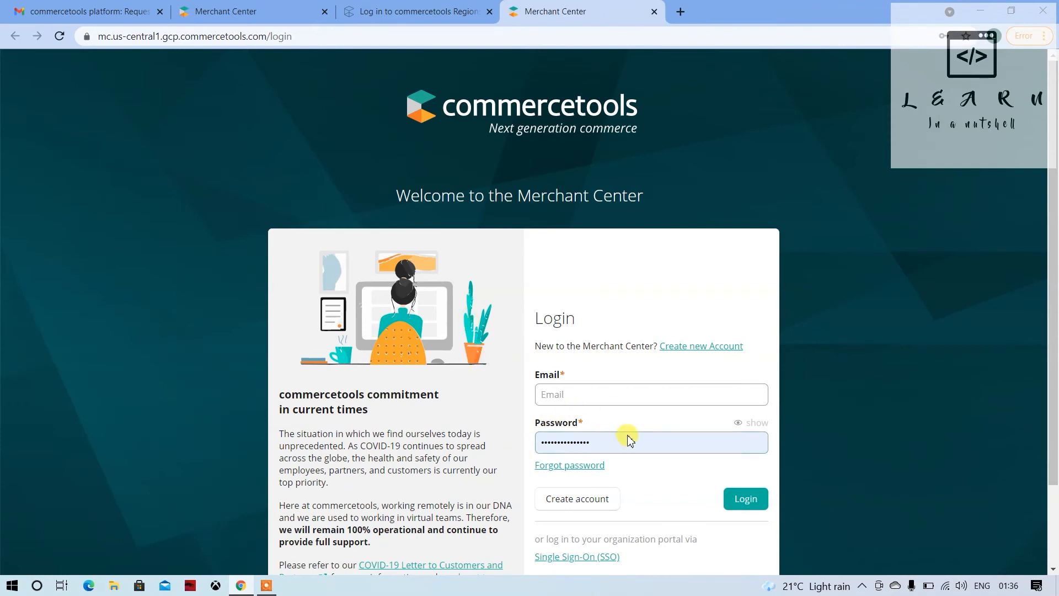
{"action": "mouse_move", "coordinate": [597, 523]}
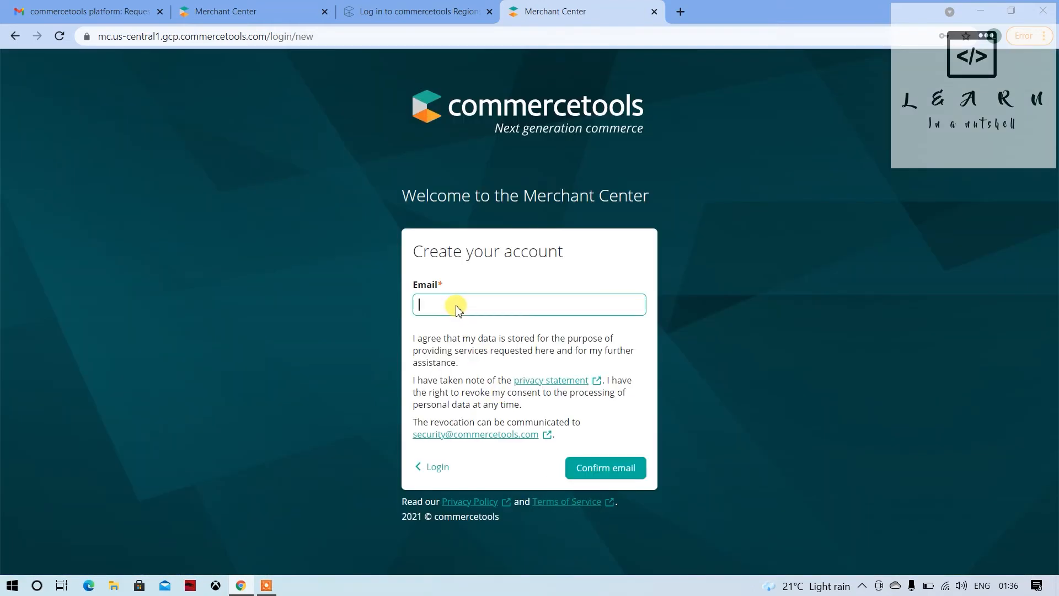
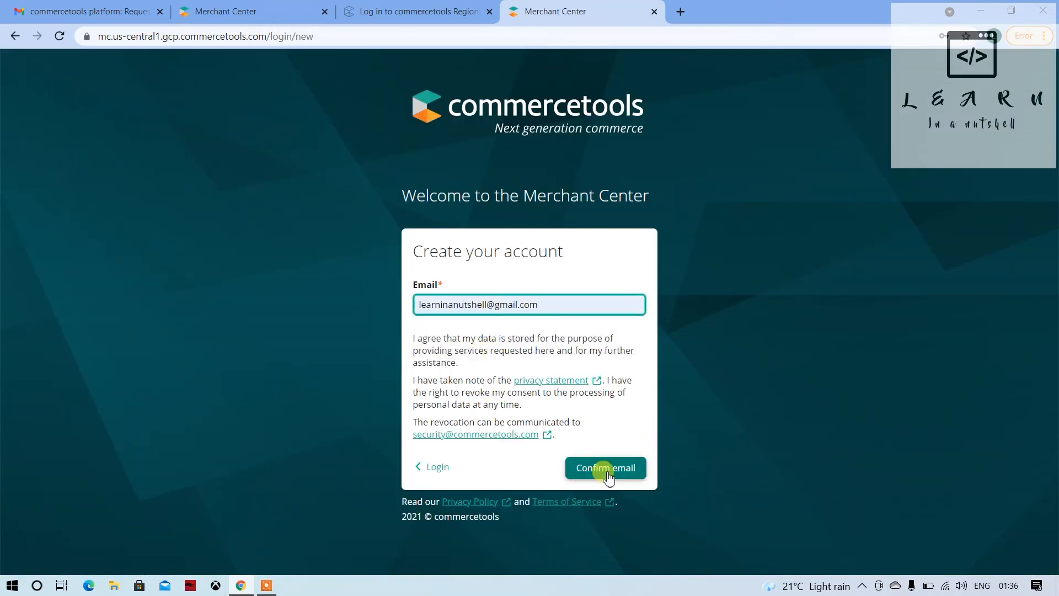
{"action": "left_click", "coordinate": [604, 467]}
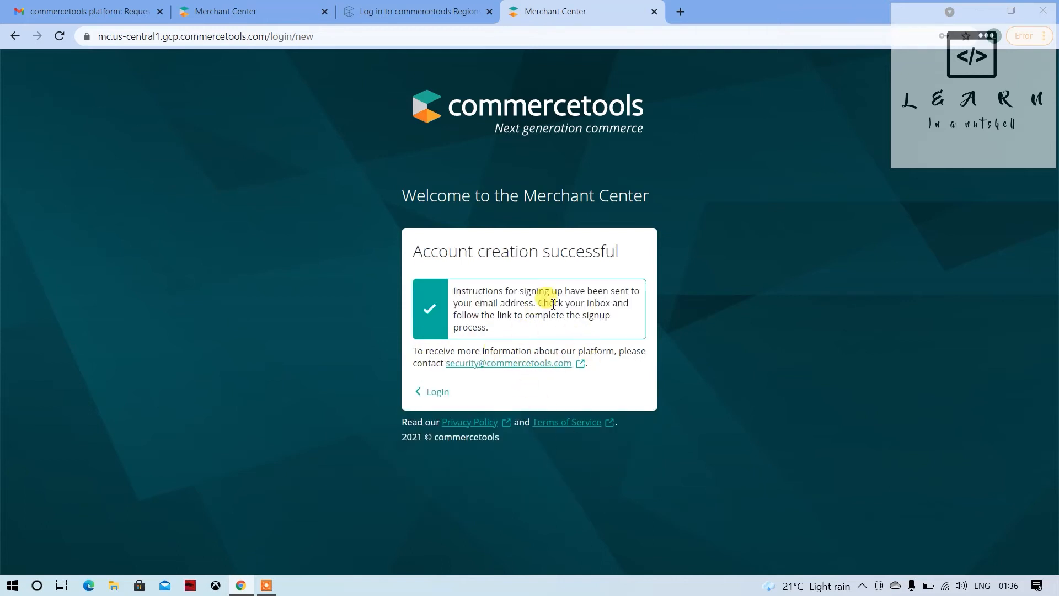
{"action": "left_click", "coordinate": [81, 11]}
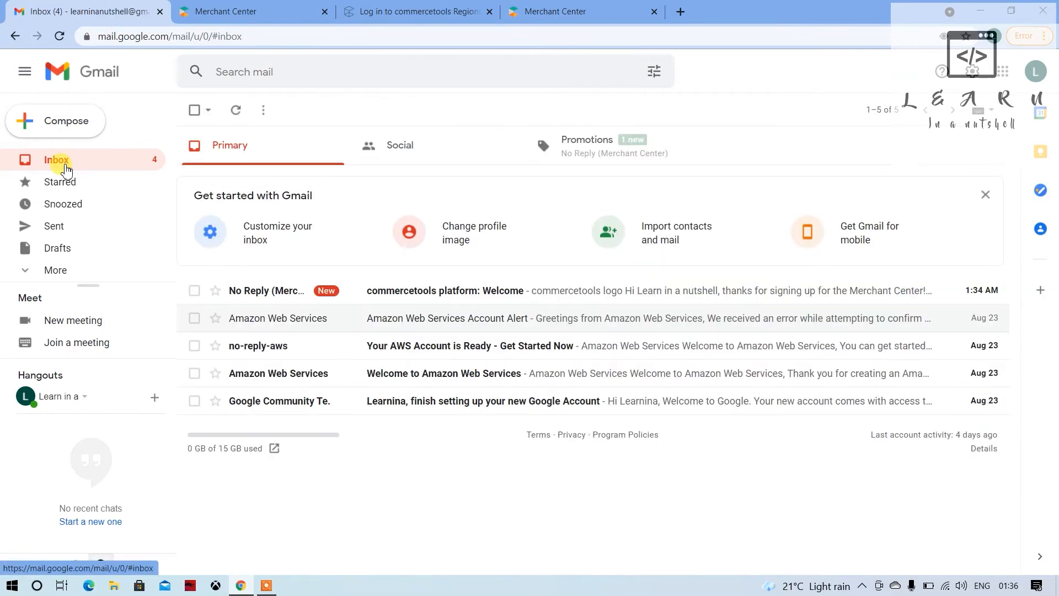
Read the commercetools Welcome email, then the Promotions email saying an account already exists.
{"action": "left_click", "coordinate": [444, 290]}
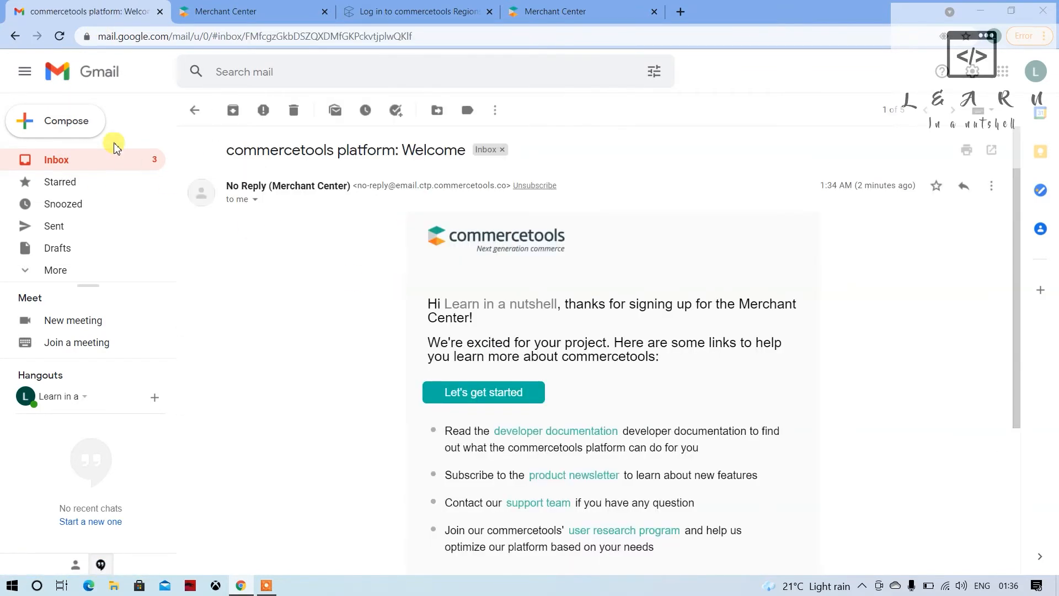
{"action": "left_click", "coordinate": [194, 110]}
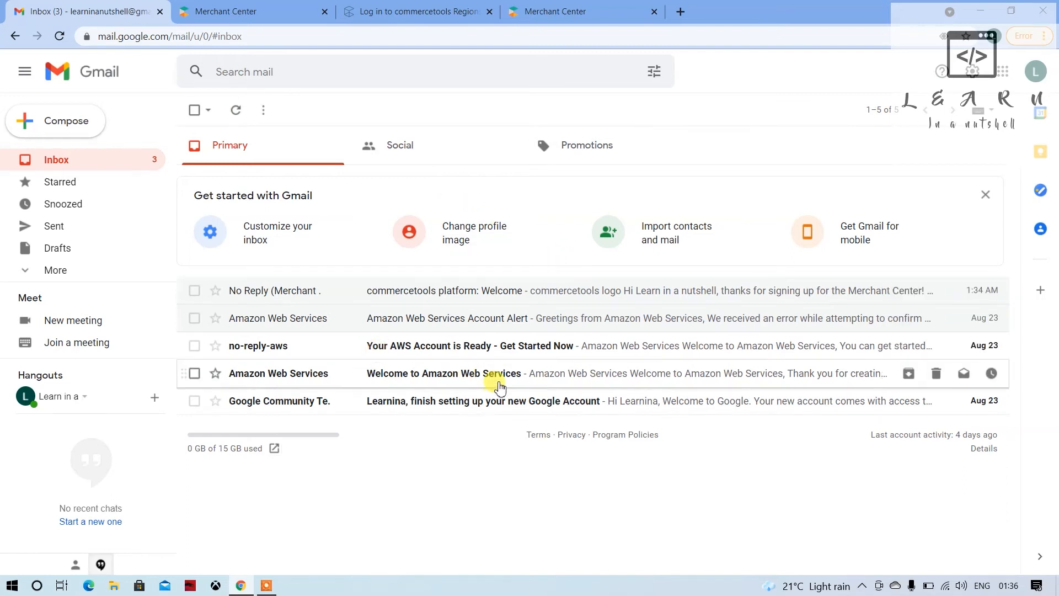
{"action": "left_click", "coordinate": [586, 145]}
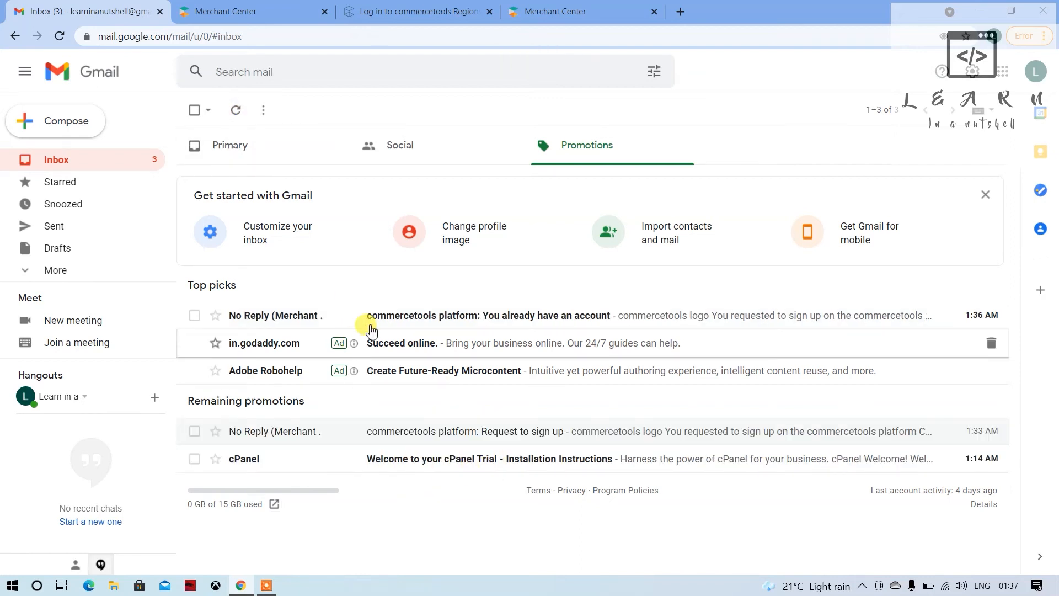
{"action": "left_click", "coordinate": [488, 314]}
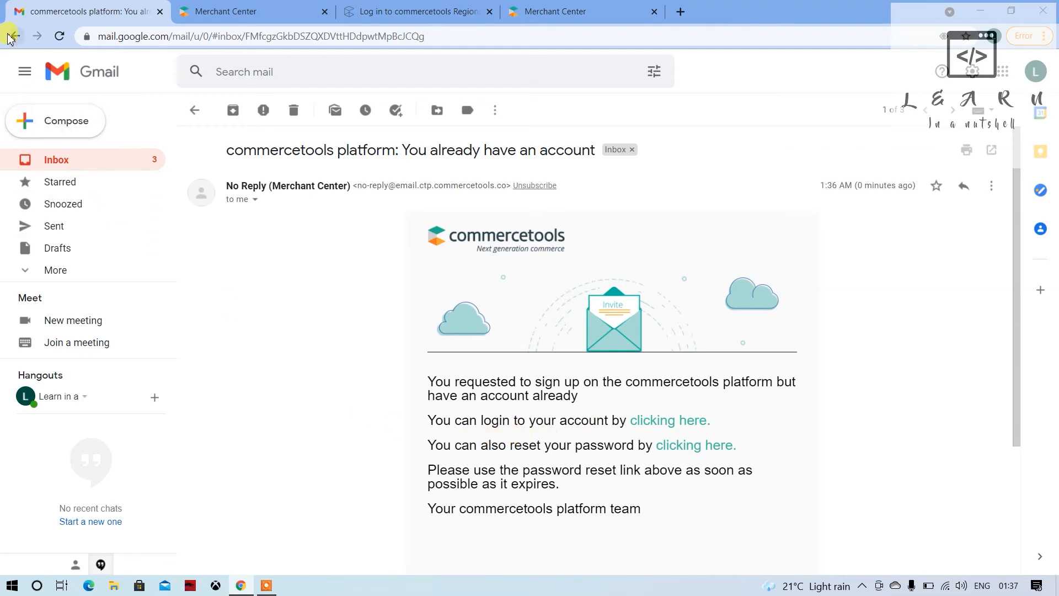
{"action": "left_click", "coordinate": [16, 35]}
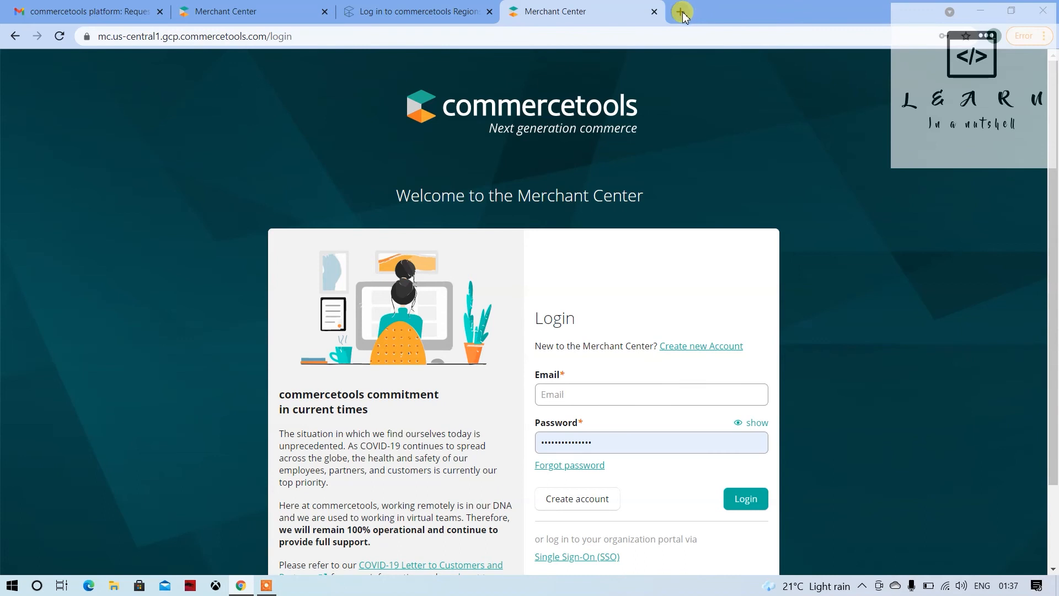
{"action": "mouse_move", "coordinate": [681, 11]}
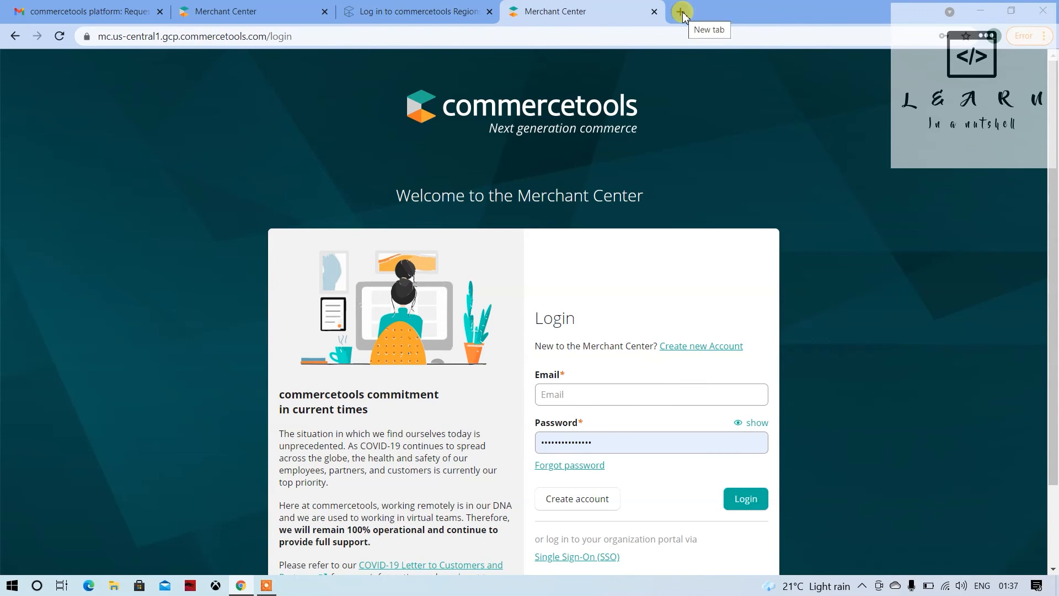
{"action": "mouse_move", "coordinate": [644, 25]}
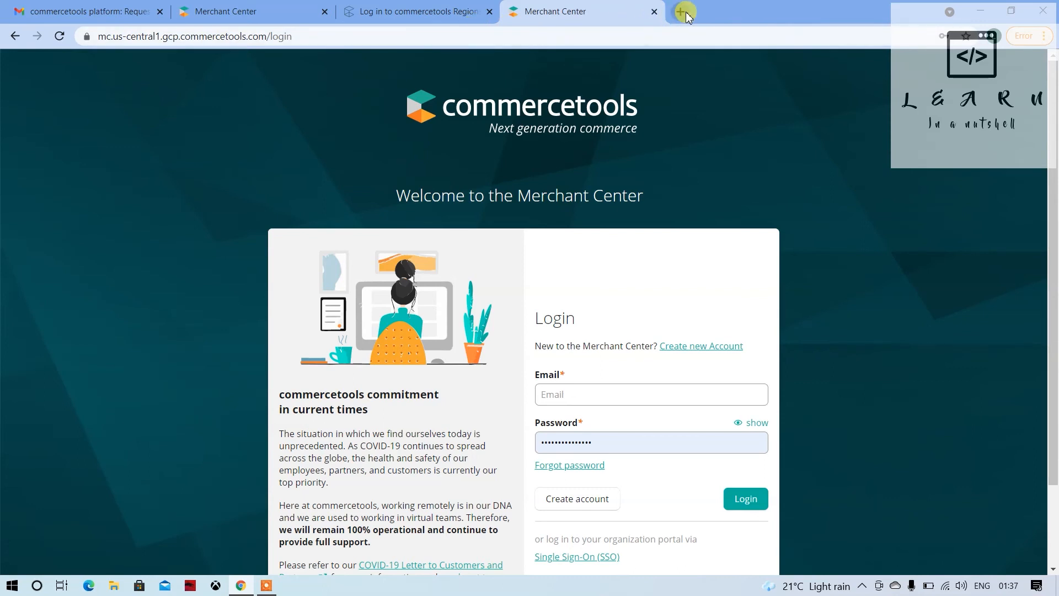
{"action": "mouse_move", "coordinate": [685, 13]}
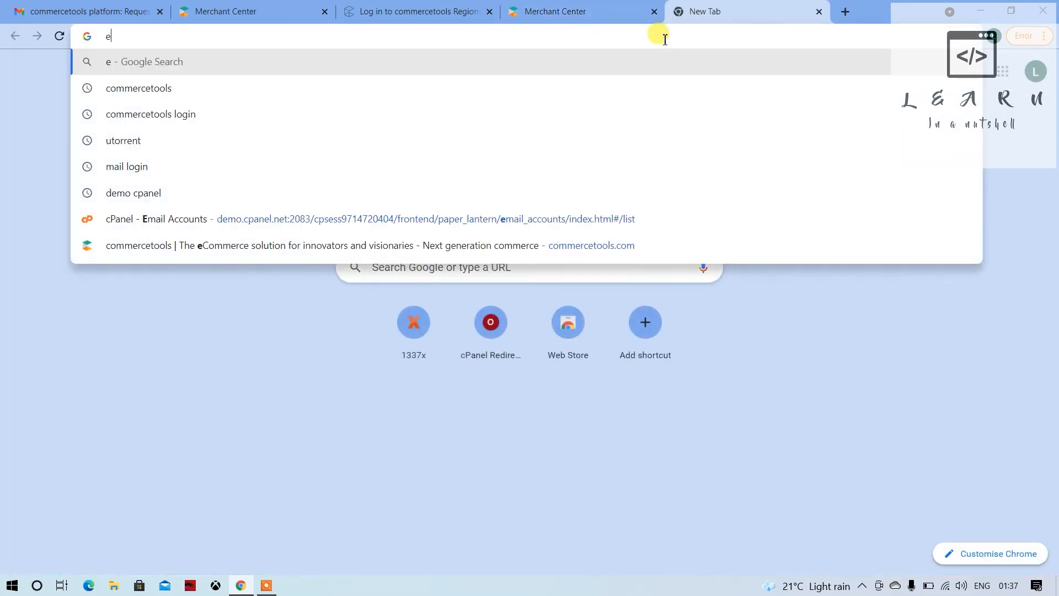
Search 'email cpanel demo' and open the 'Mail - cPanel' demo result.
{"action": "type", "text": "mail cp"}
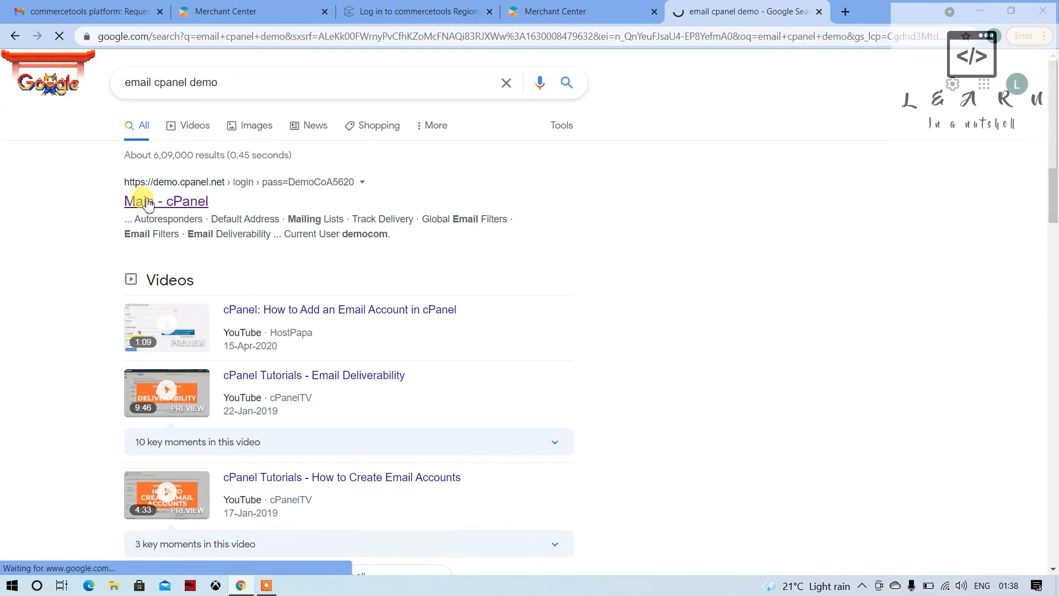
{"action": "left_click", "coordinate": [165, 201]}
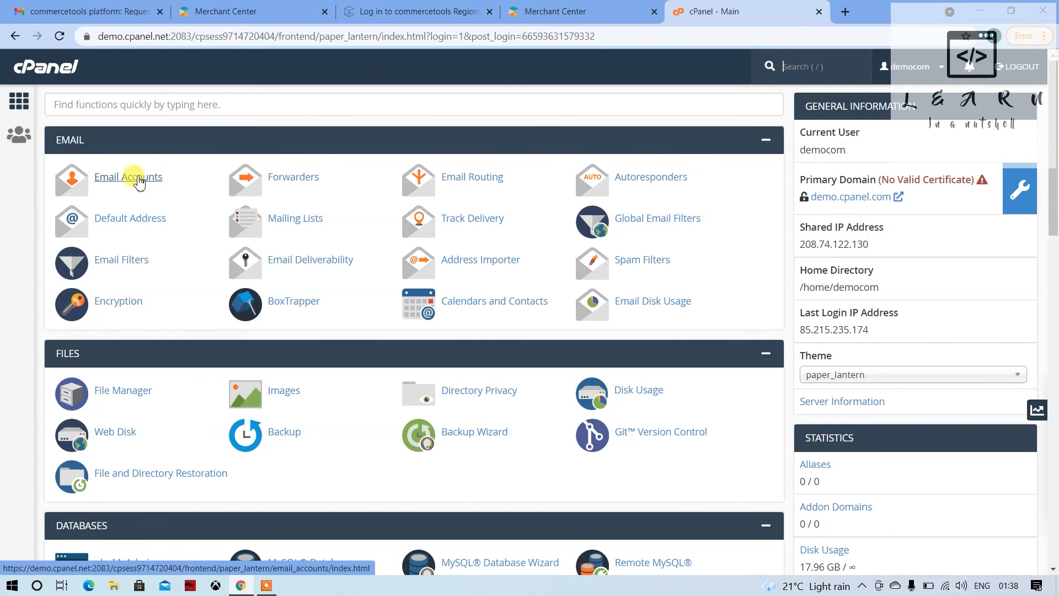
From Email Accounts, start the Create an Email Account form.
{"action": "left_click", "coordinate": [128, 177]}
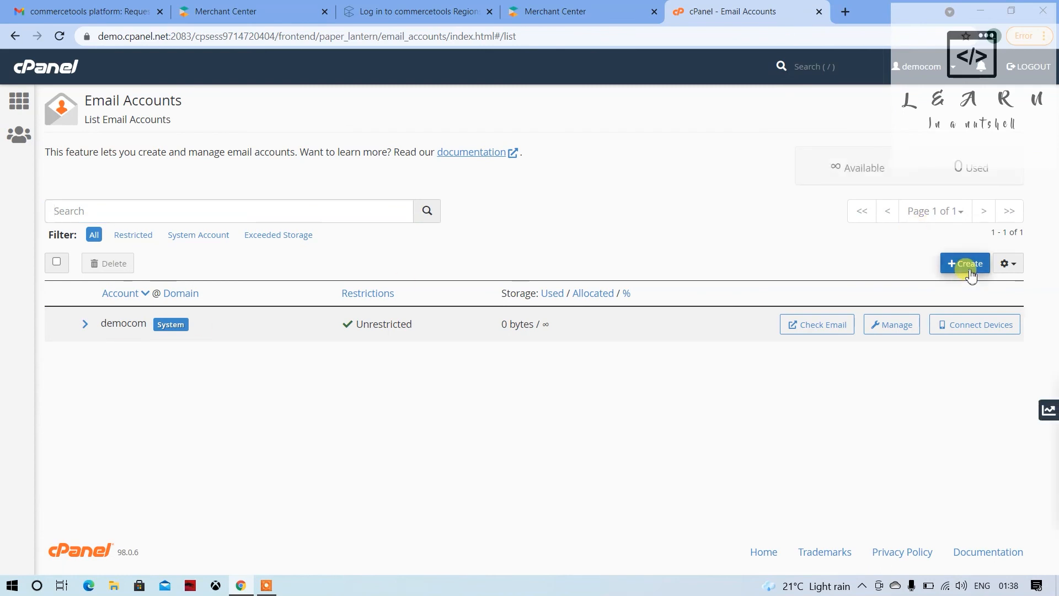
{"action": "left_click", "coordinate": [966, 264]}
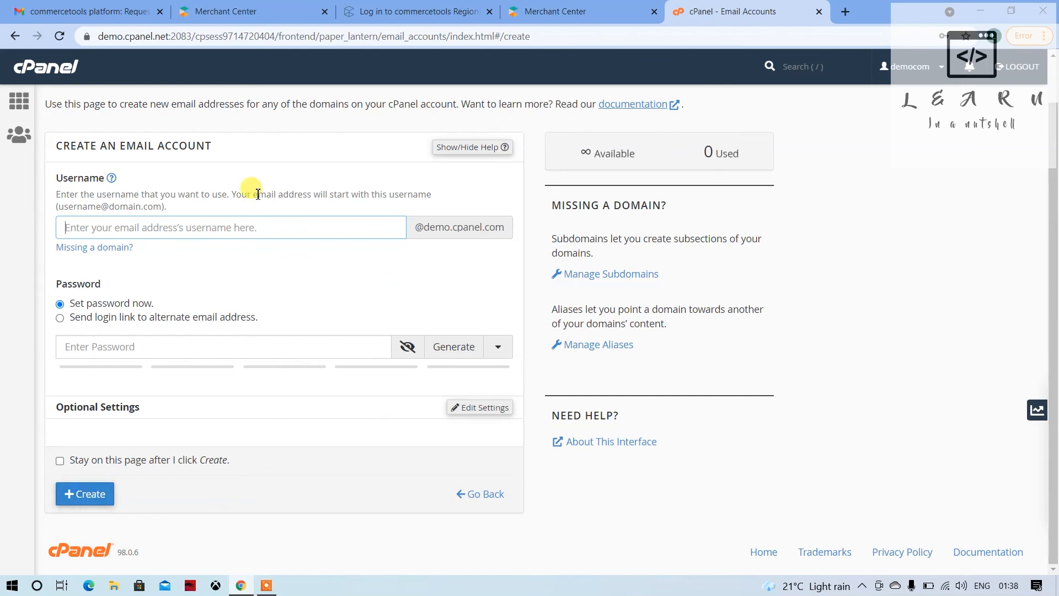
{"action": "mouse_move", "coordinate": [523, 221]}
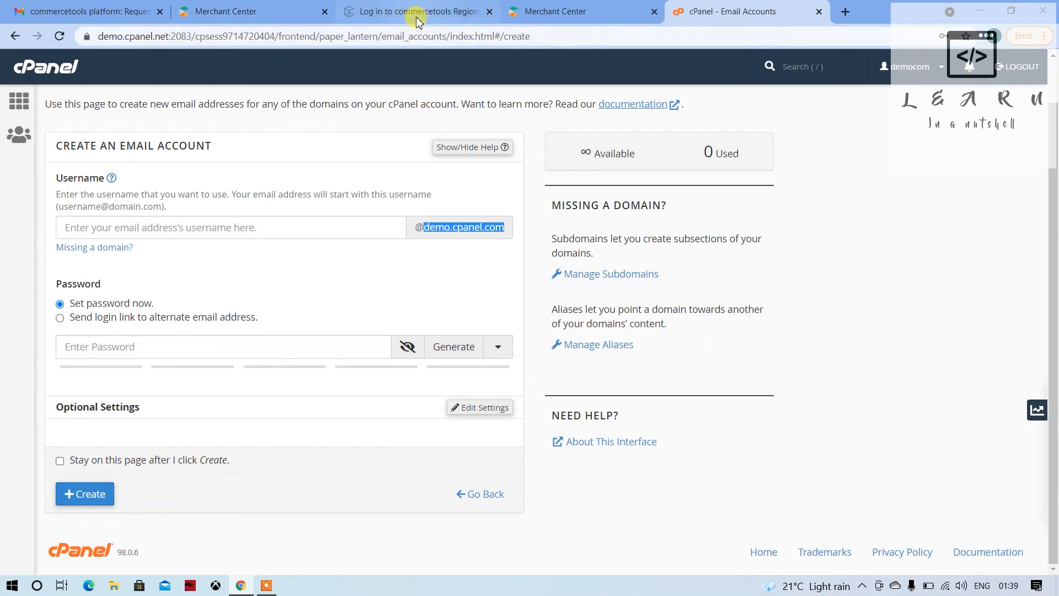
{"action": "mouse_move", "coordinate": [415, 11]}
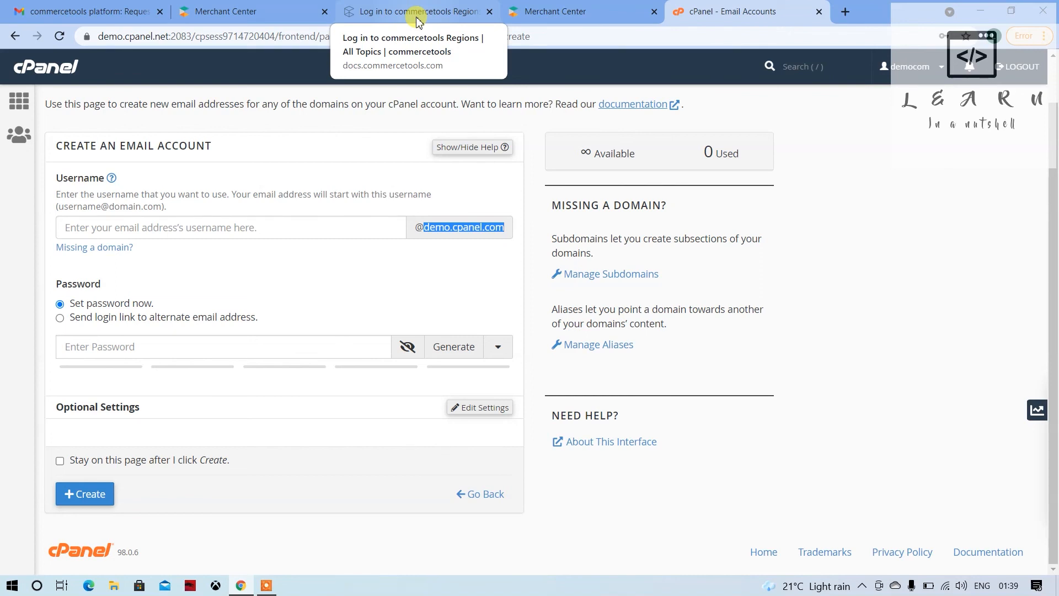